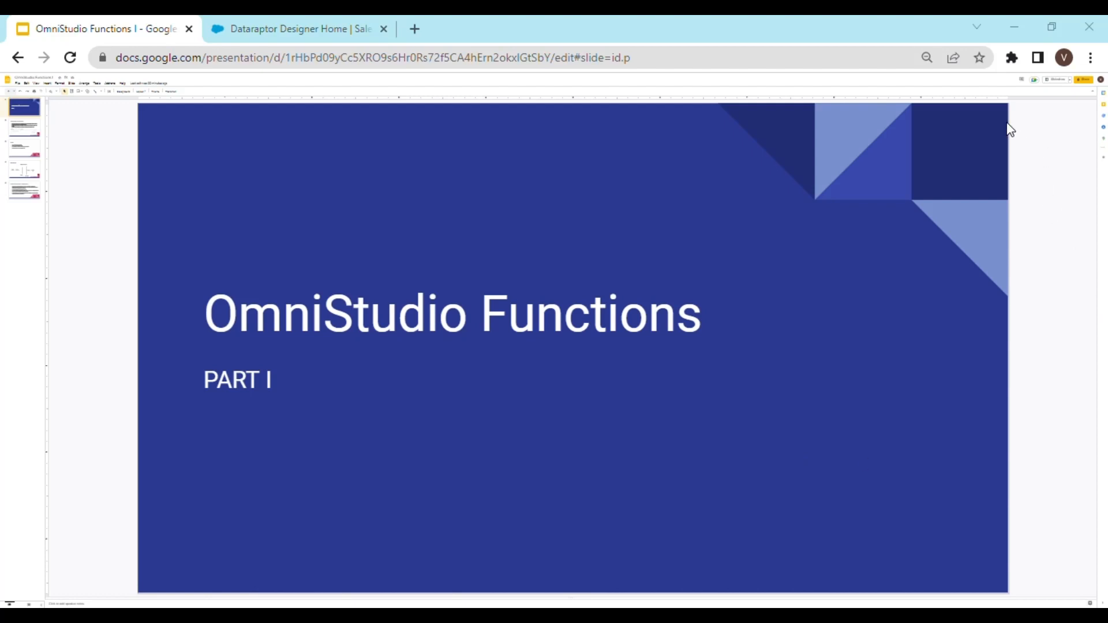
- Advance the slides to the Demo outline slide describing the DataRaptor Transform exercise
{"action": "left_click", "coordinate": [23, 140]}
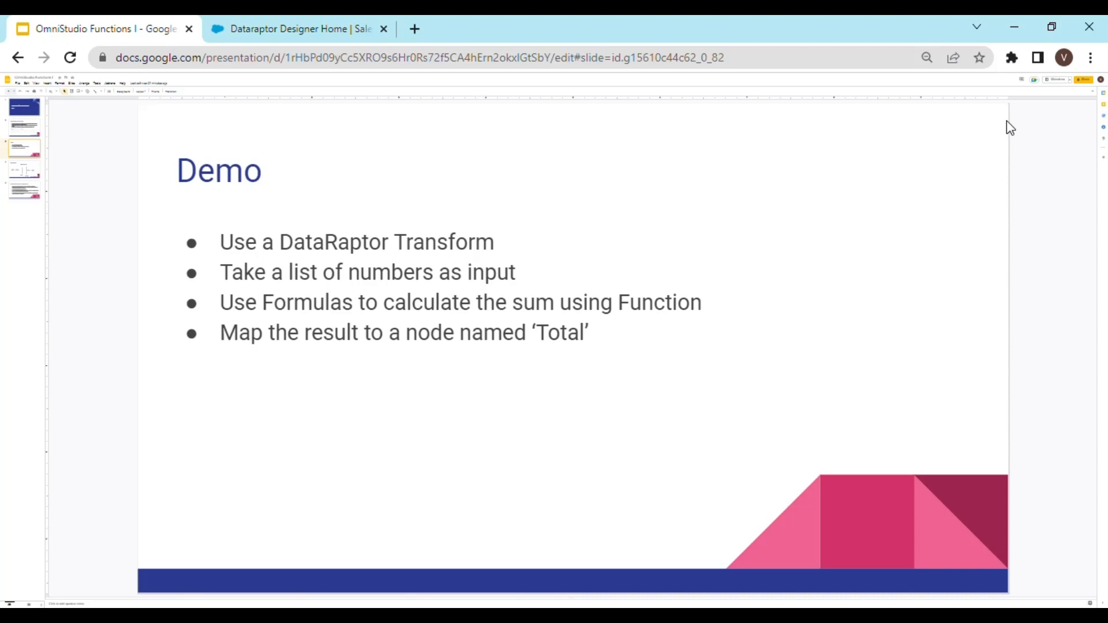
{"action": "mouse_move", "coordinate": [972, 133]}
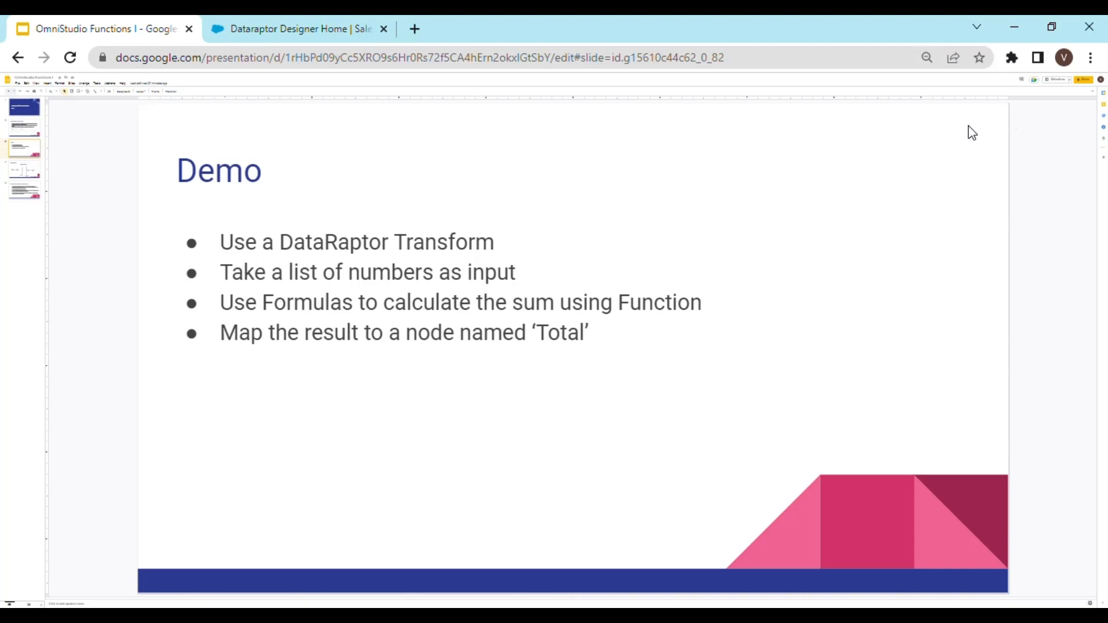
- Create a new DataRaptor named 'Demo8' with interface type Transform and save it
{"action": "left_click", "coordinate": [297, 29]}
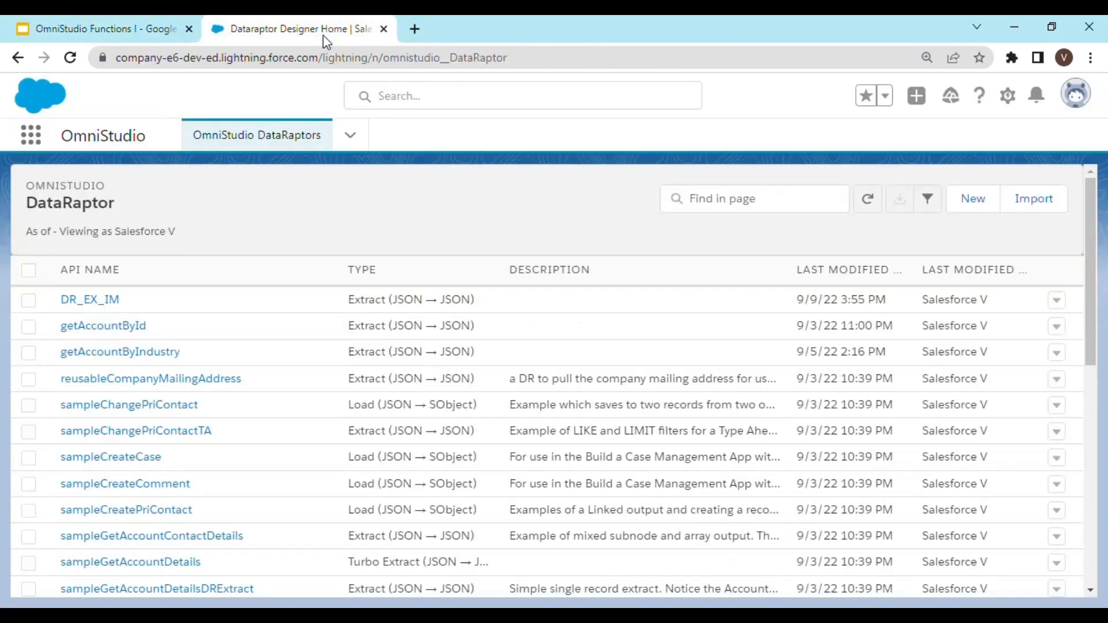
{"action": "mouse_move", "coordinate": [428, 229]}
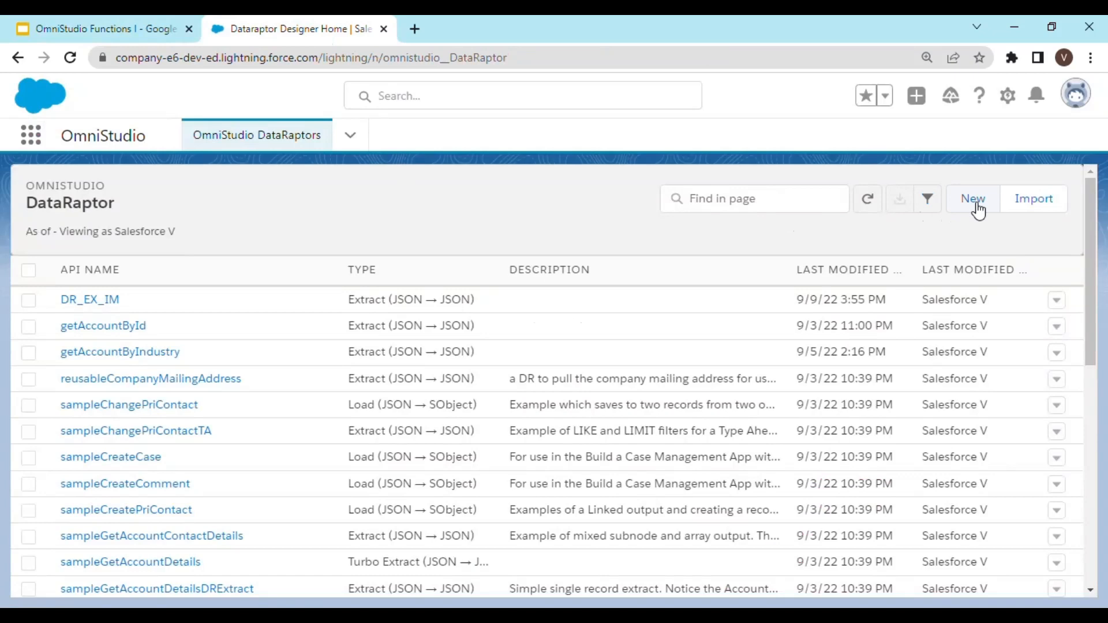
{"action": "left_click", "coordinate": [973, 198]}
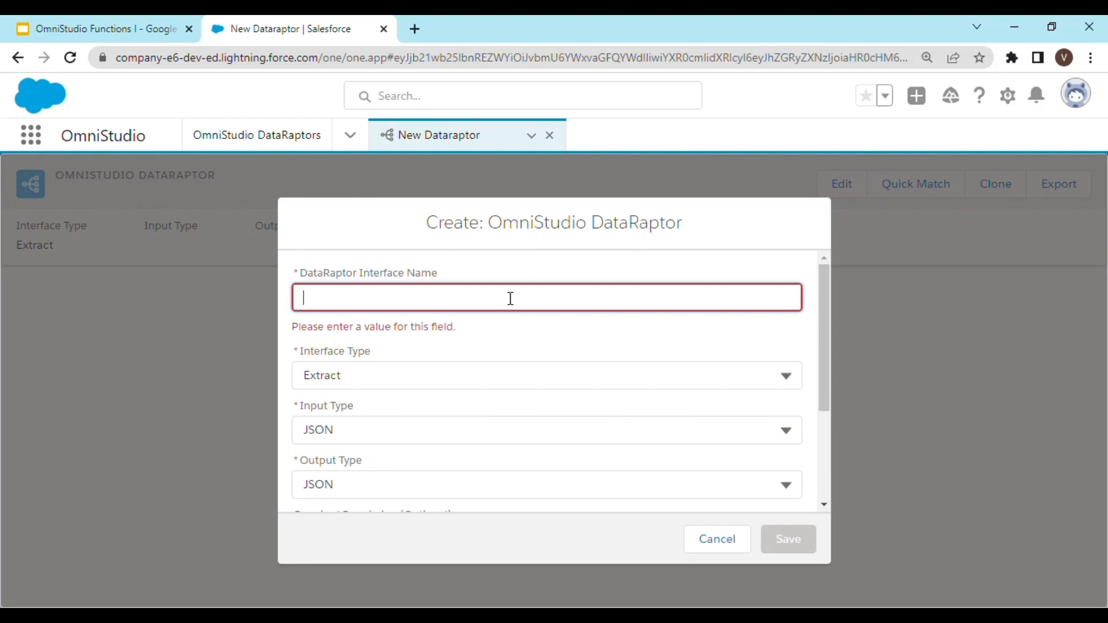
{"action": "type", "text": "Demo8"}
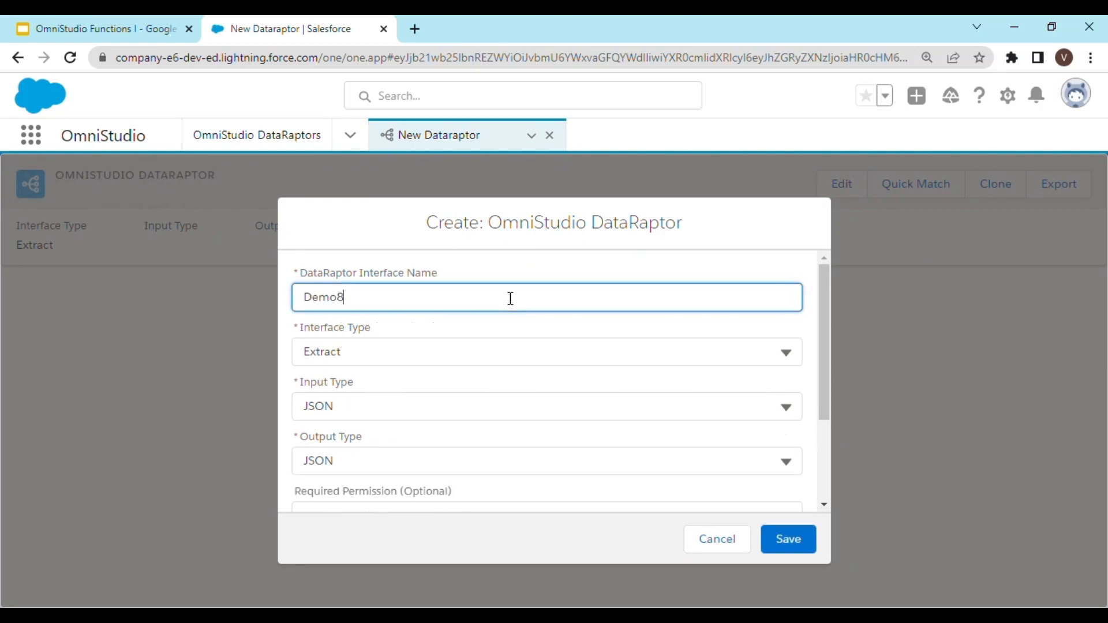
{"action": "mouse_move", "coordinate": [523, 362]}
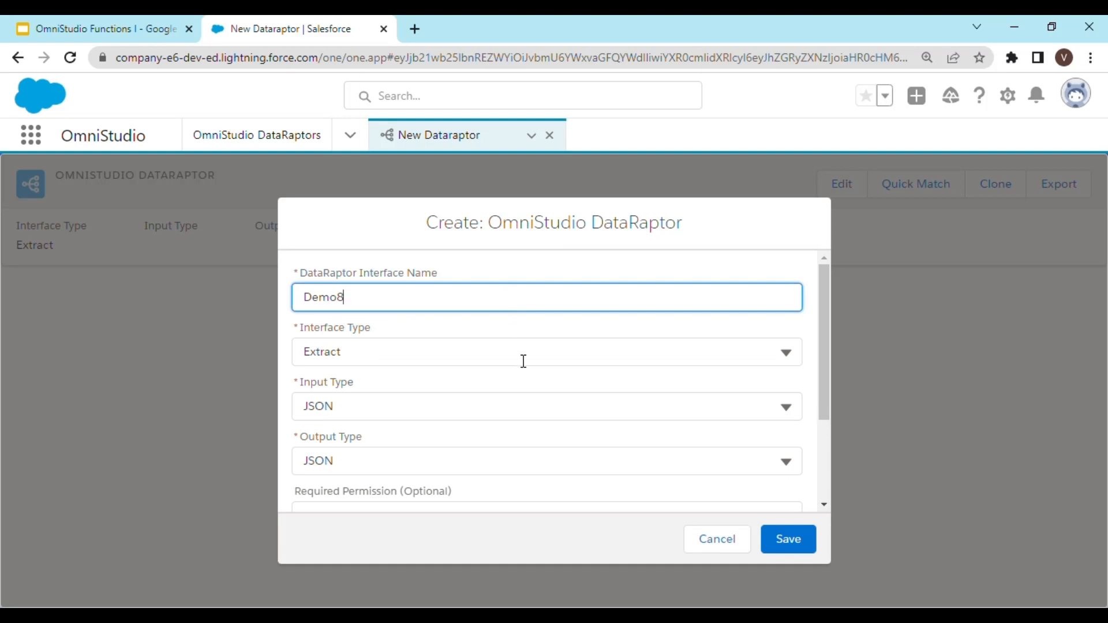
{"action": "left_click", "coordinate": [539, 352]}
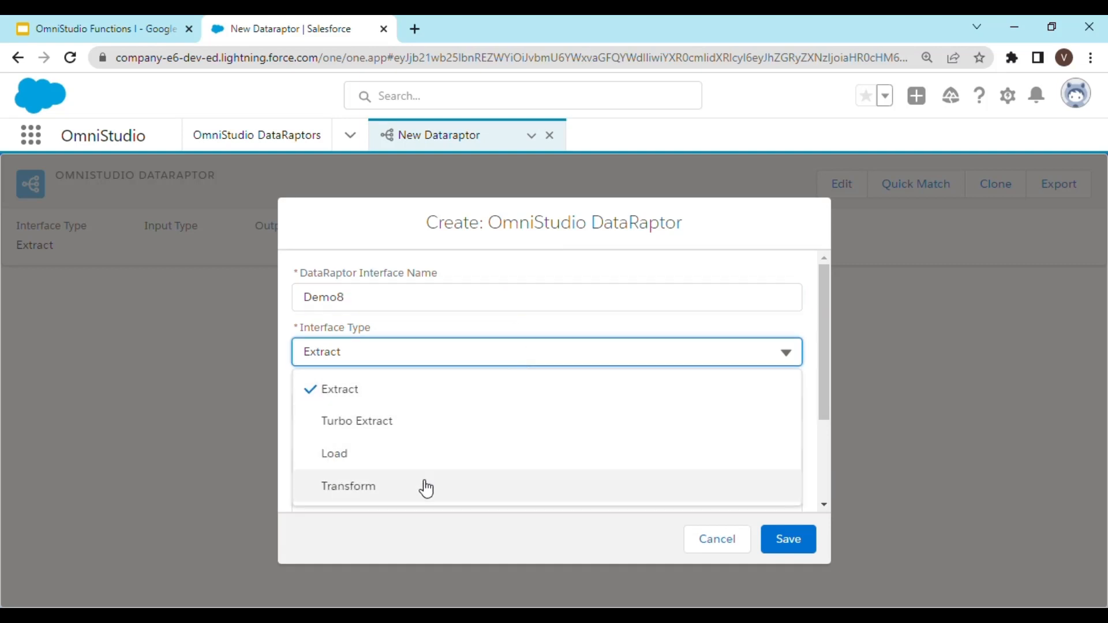
{"action": "left_click", "coordinate": [348, 486]}
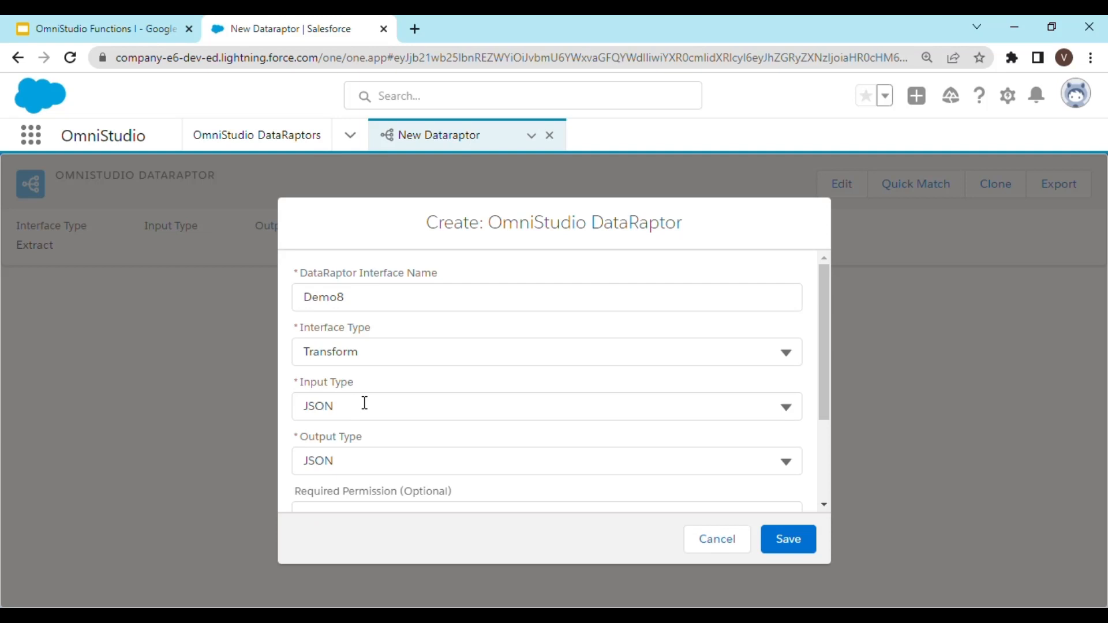
{"action": "mouse_move", "coordinate": [405, 413]}
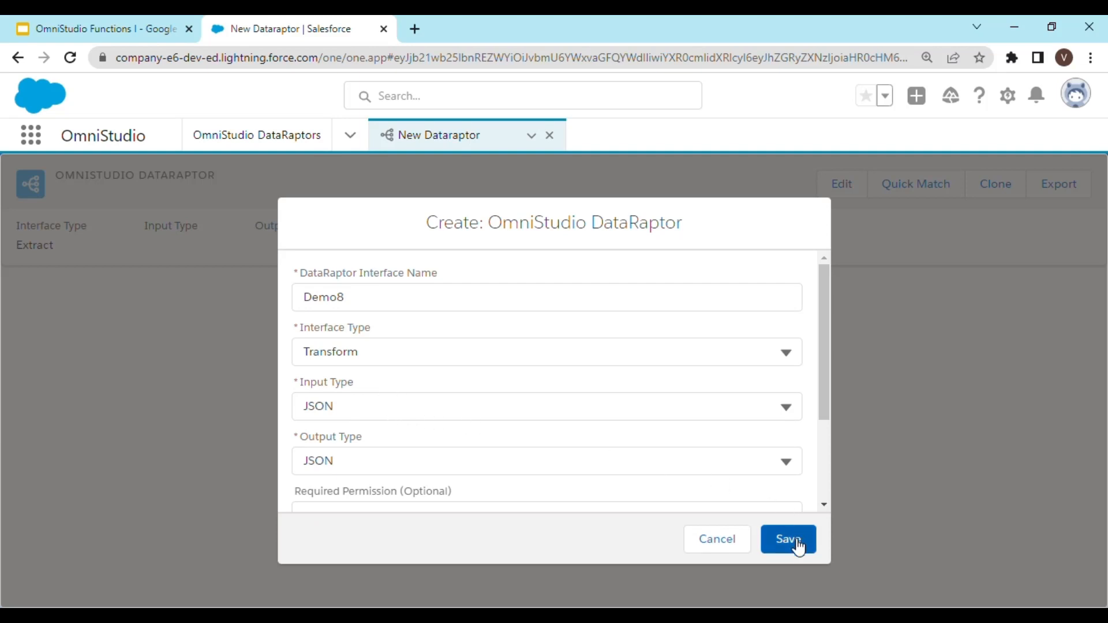
{"action": "left_click", "coordinate": [789, 539]}
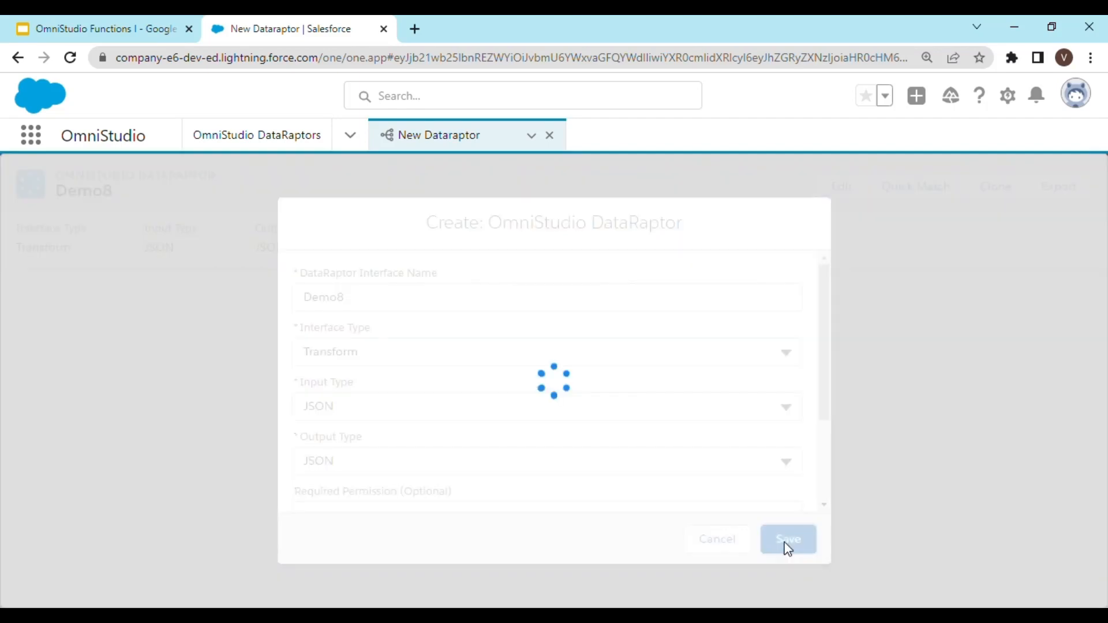
- Finish saving Demo8 and view its empty Formulas section
{"action": "left_click", "coordinate": [788, 539]}
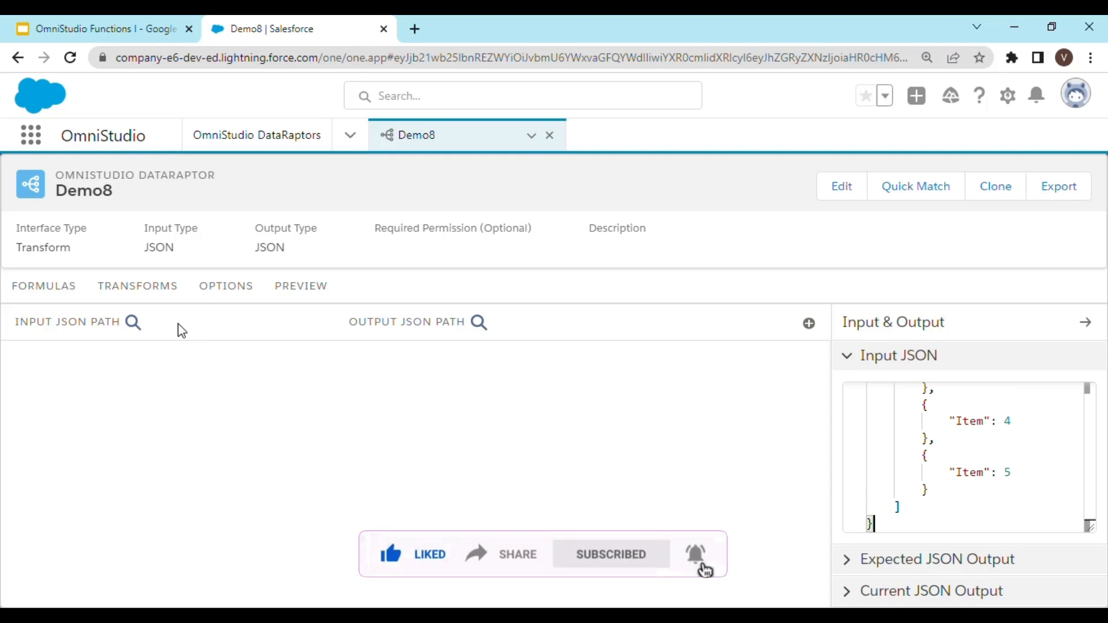
{"action": "left_click", "coordinate": [43, 286]}
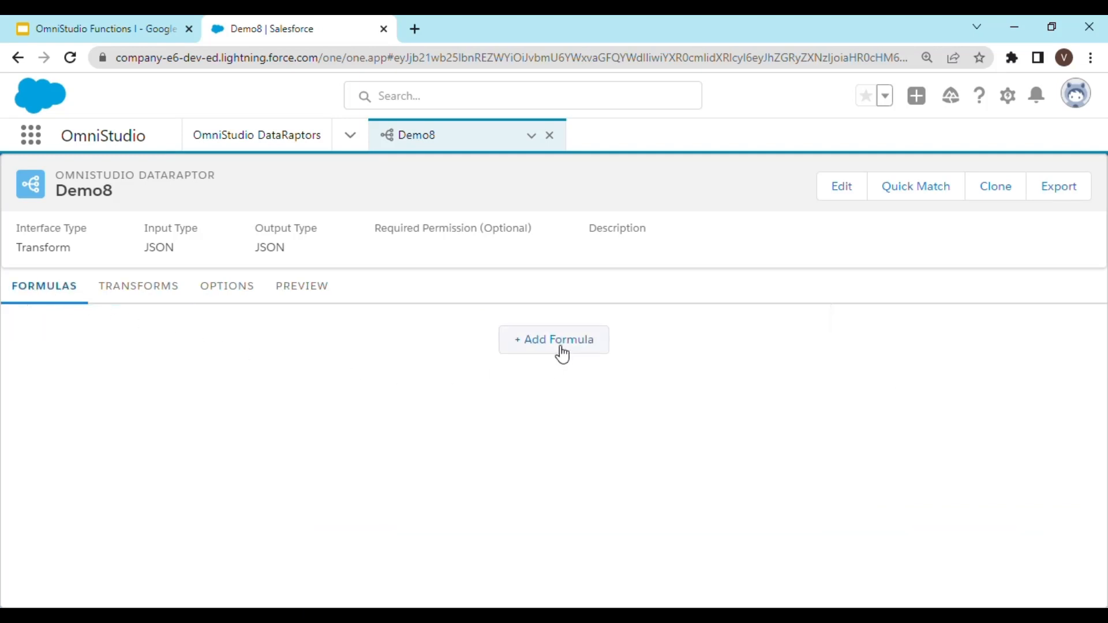
- Add formula SUM(List:Item) with Formula Result Path 'result'
{"action": "left_click", "coordinate": [553, 340]}
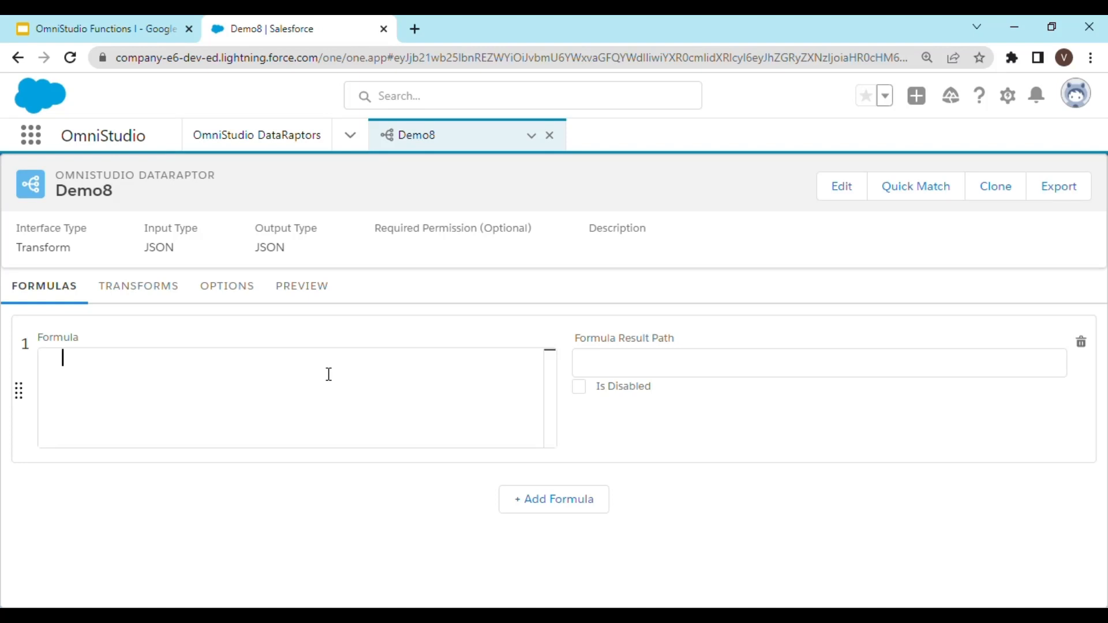
{"action": "type", "text": "S"}
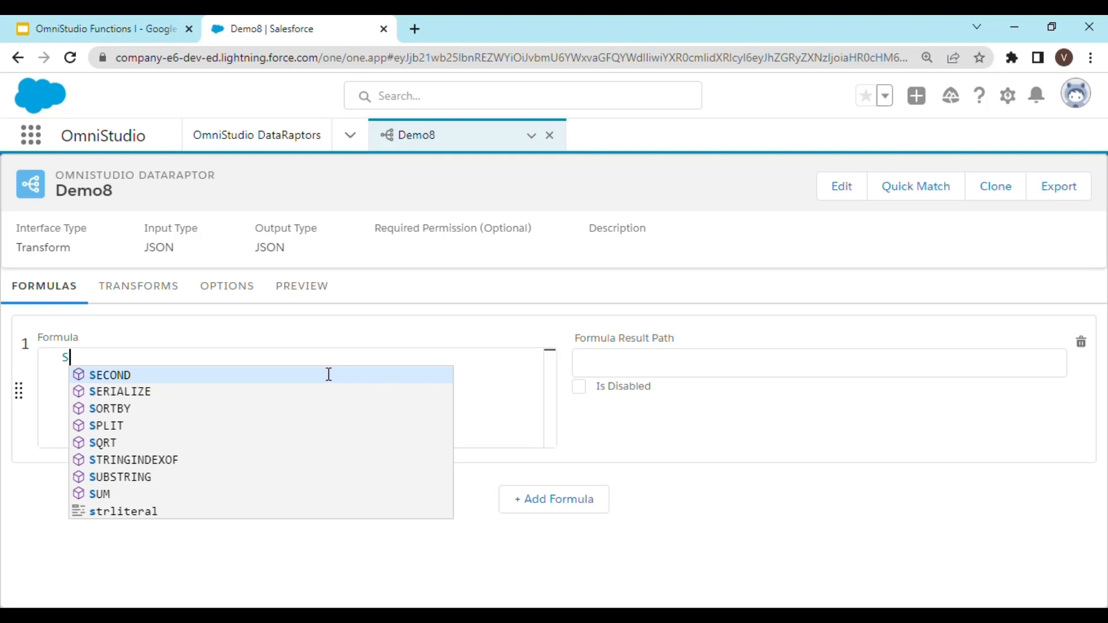
{"action": "left_click", "coordinate": [101, 494]}
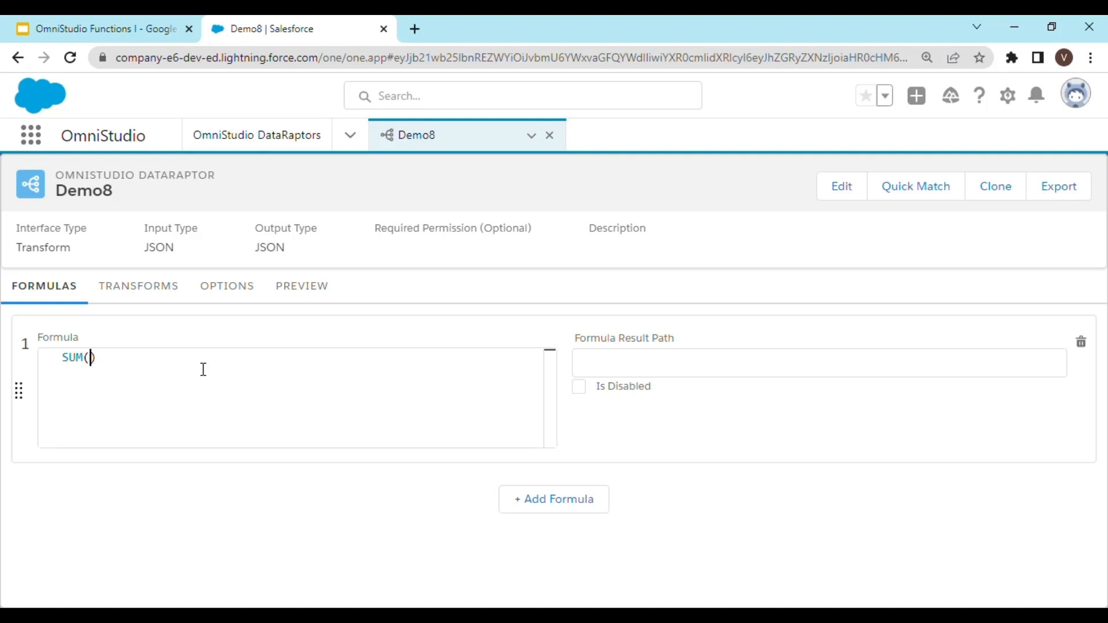
{"action": "type", "text": "List"}
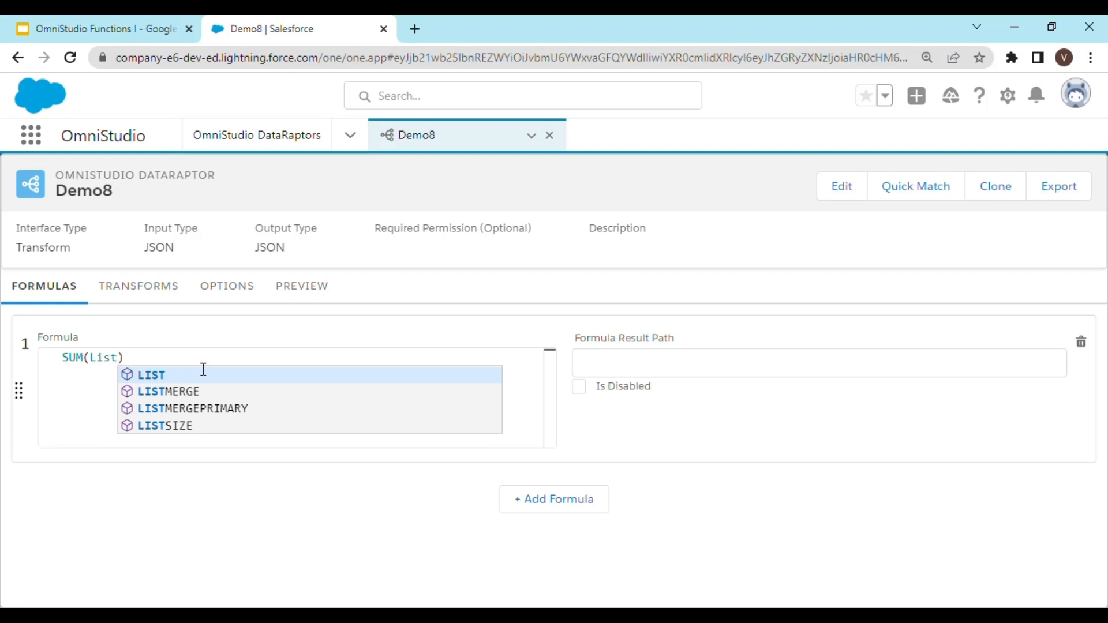
{"action": "type", "text": ":I"}
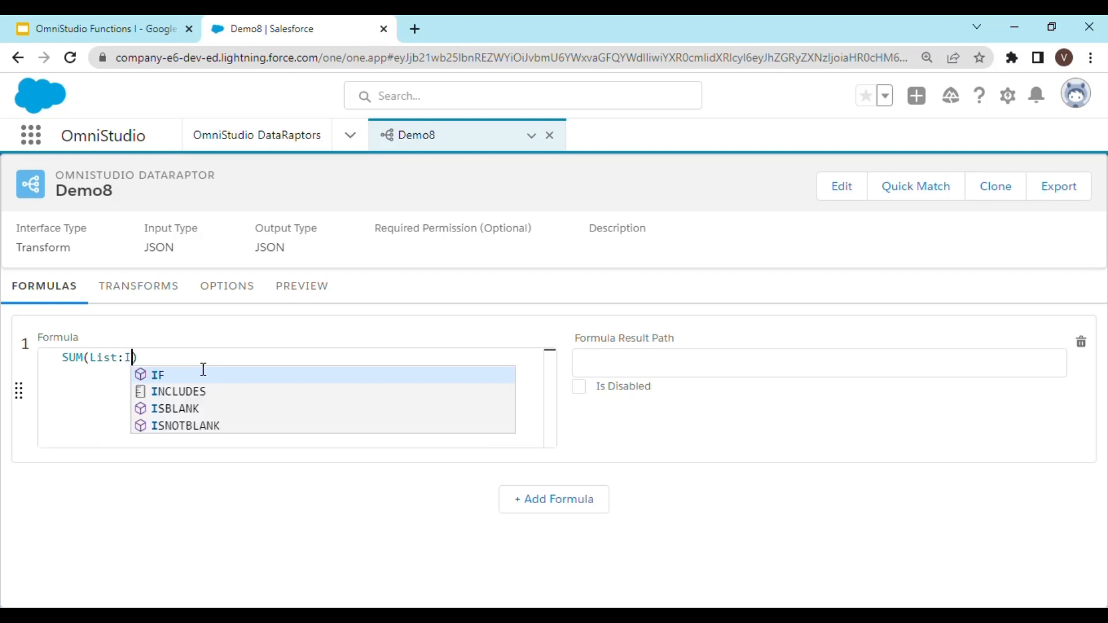
{"action": "type", "text": "tem)"}
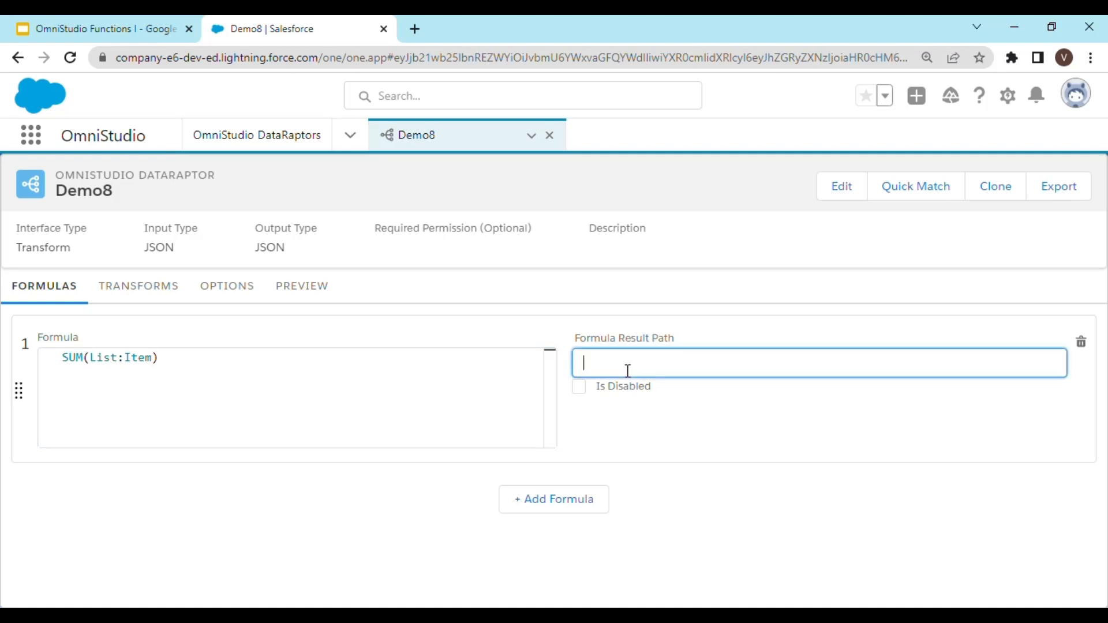
{"action": "type", "text": "res"}
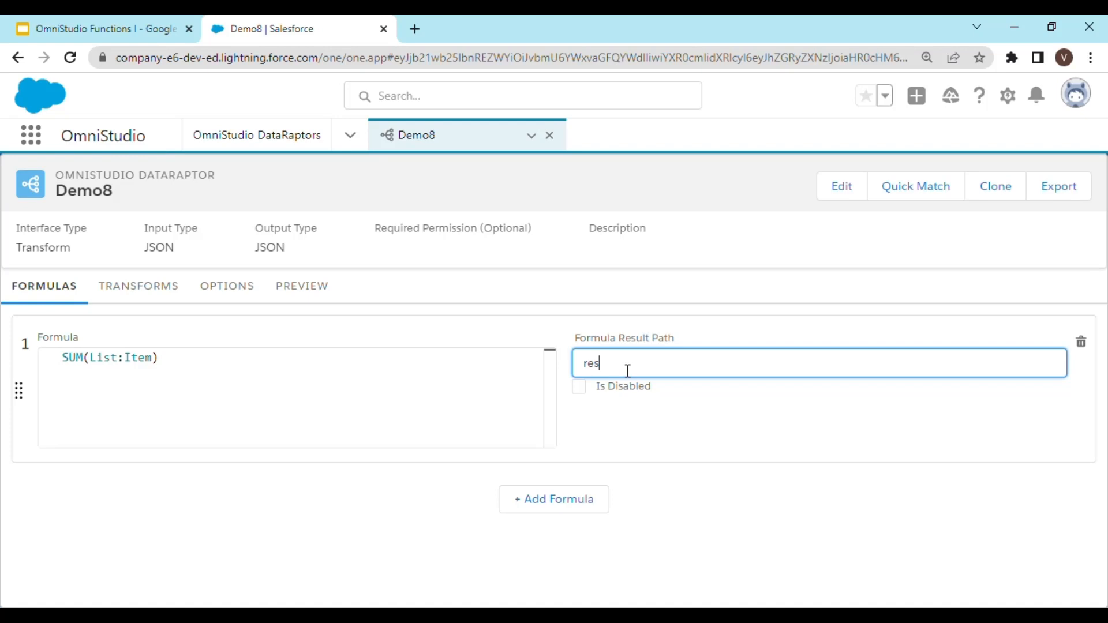
{"action": "type", "text": "ult"}
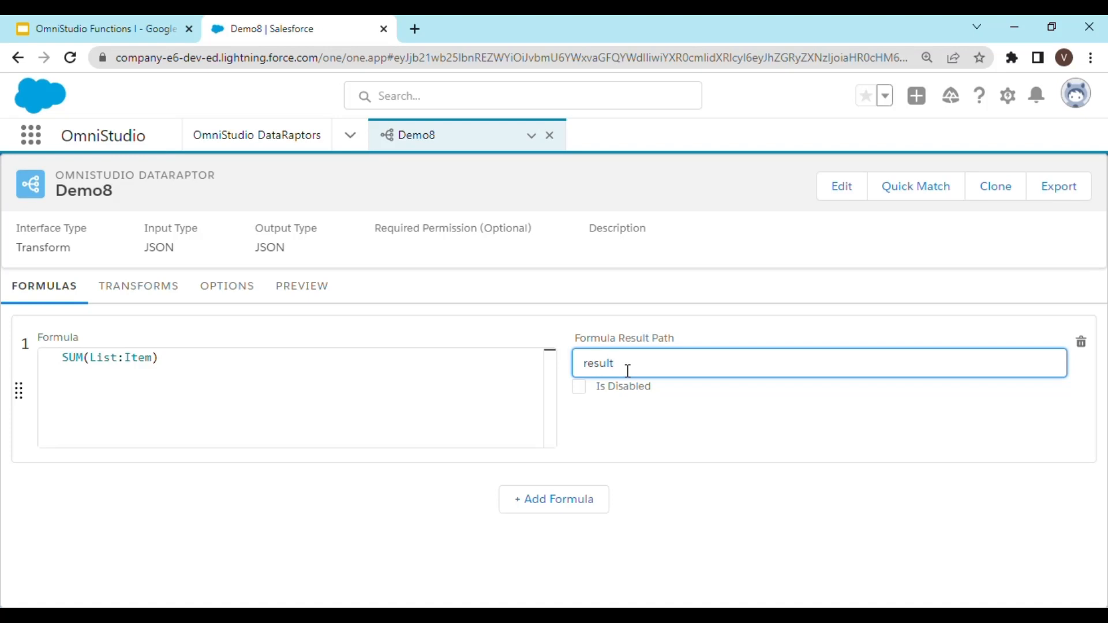
{"action": "mouse_move", "coordinate": [702, 426]}
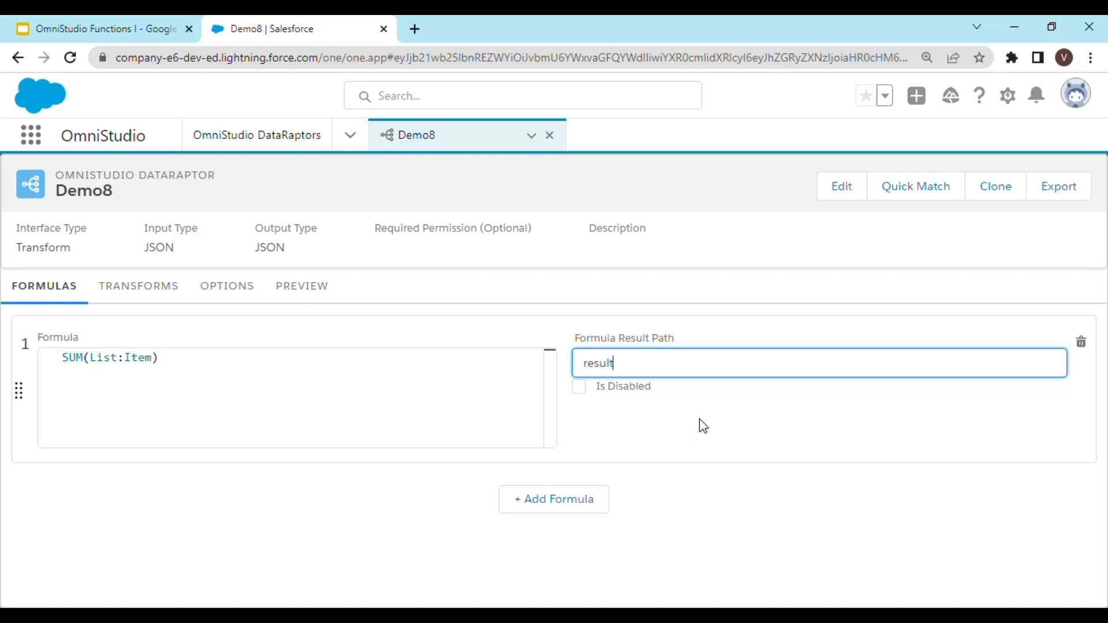
{"action": "mouse_move", "coordinate": [636, 417]}
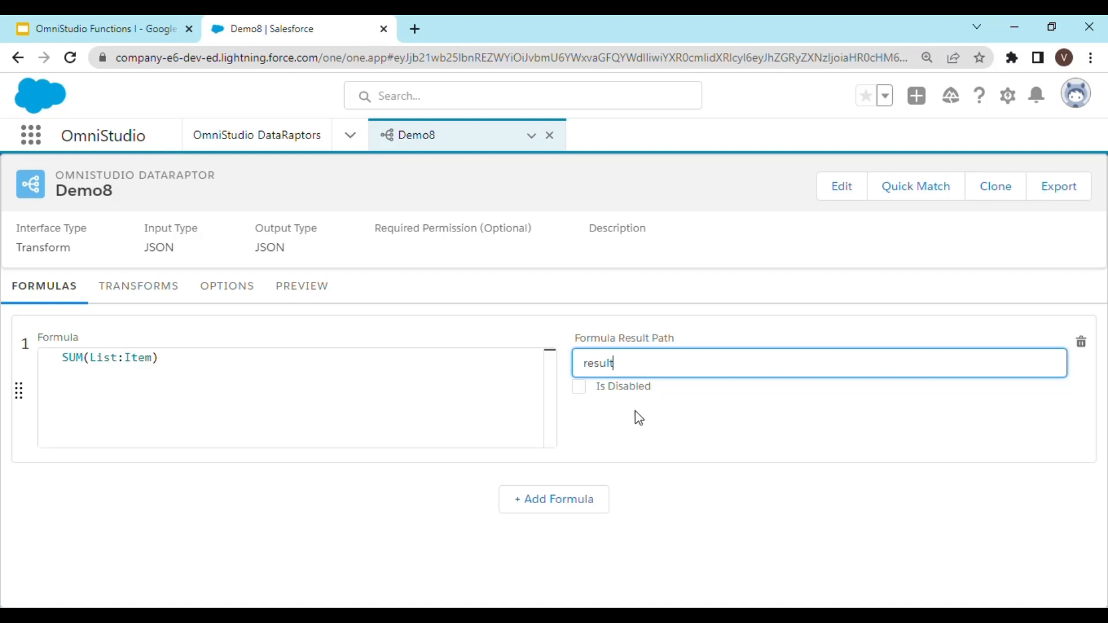
{"action": "mouse_move", "coordinate": [126, 33]}
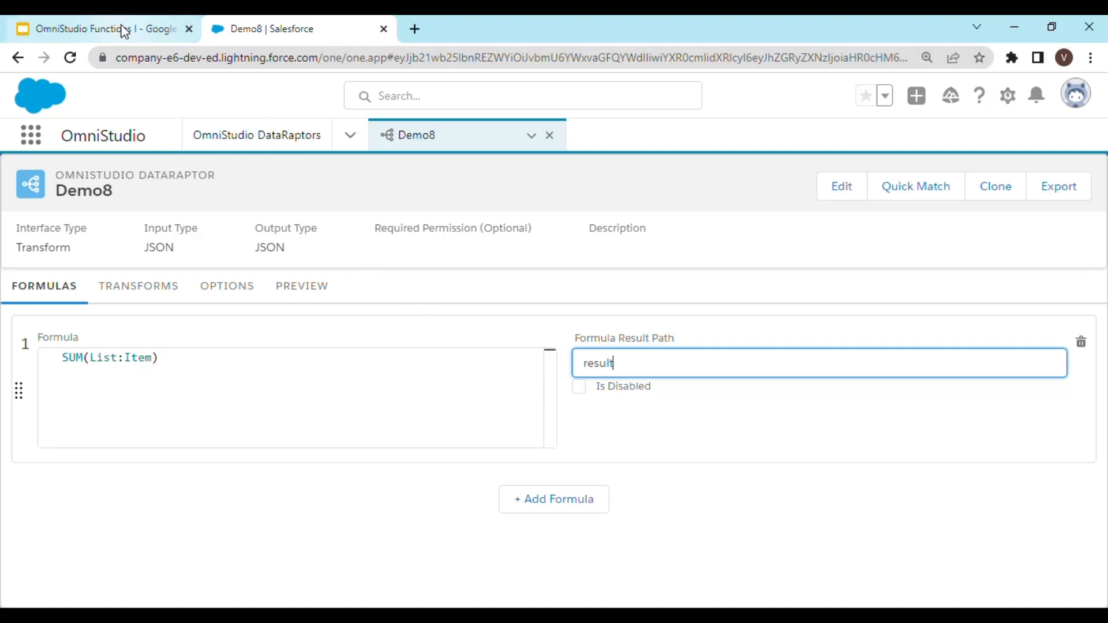
- Review the Transform chronology slide, then return to the Demo8 Salesforce tab
{"action": "left_click", "coordinate": [98, 28]}
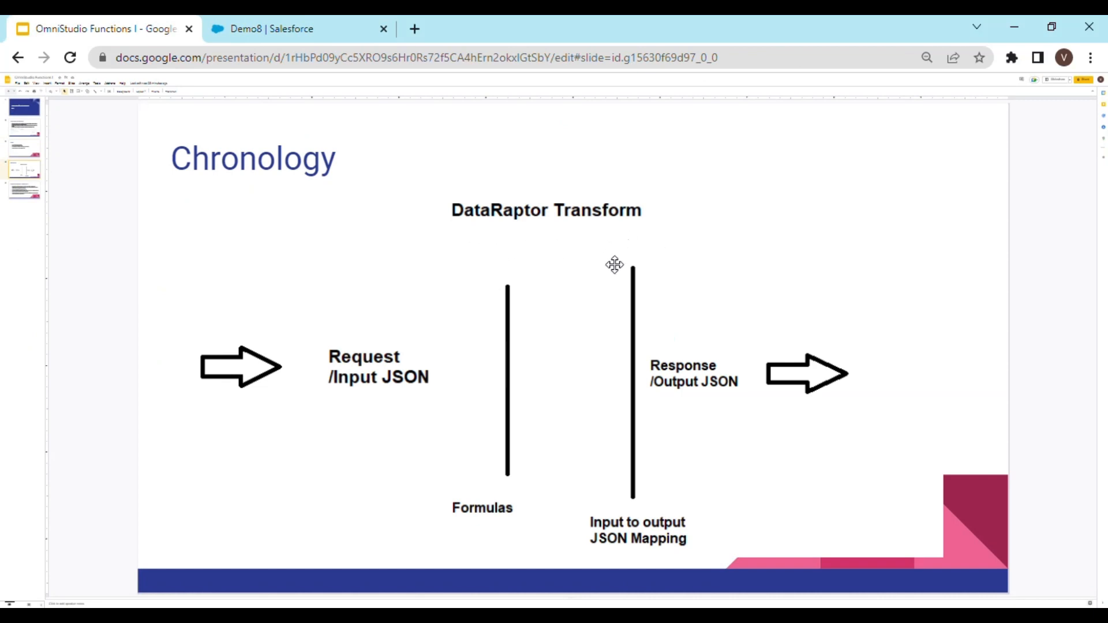
{"action": "mouse_move", "coordinate": [565, 370]}
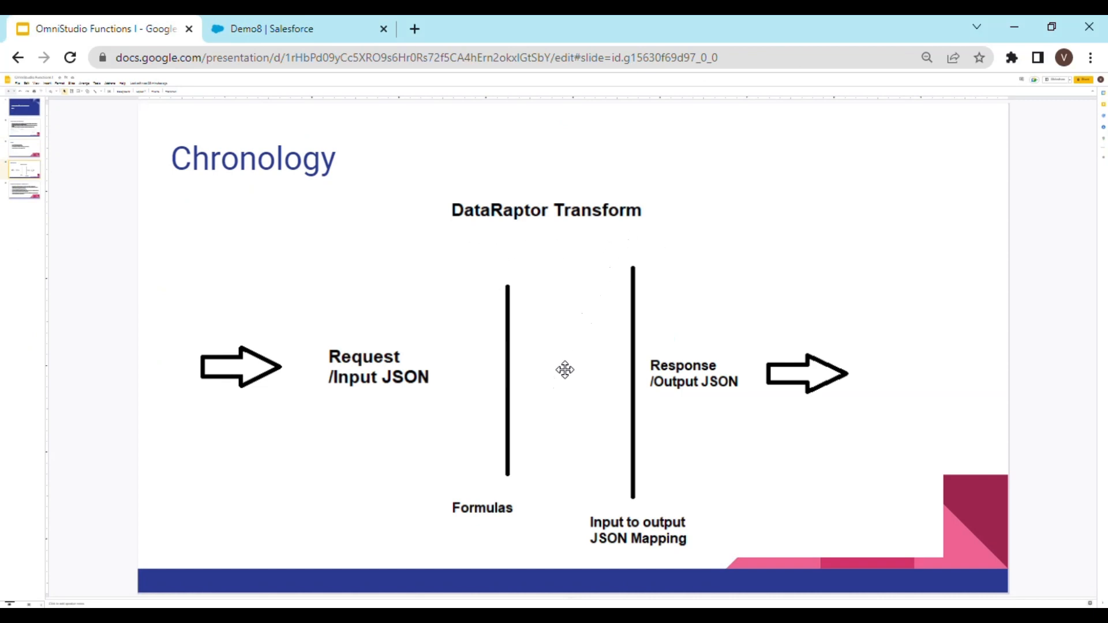
{"action": "mouse_move", "coordinate": [550, 500]}
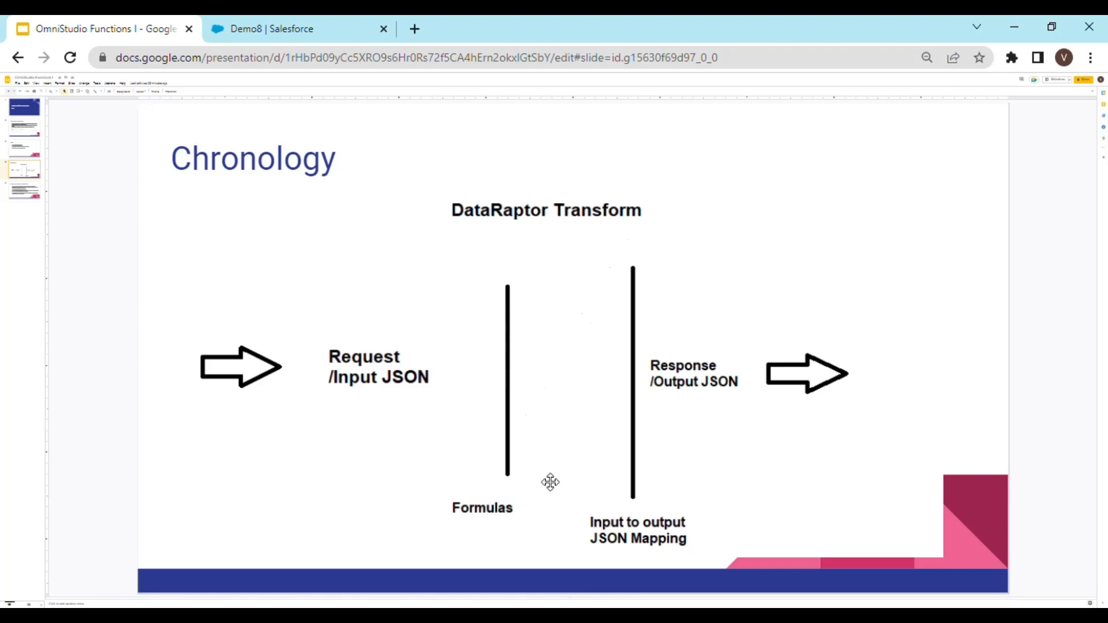
{"action": "mouse_move", "coordinate": [486, 399]}
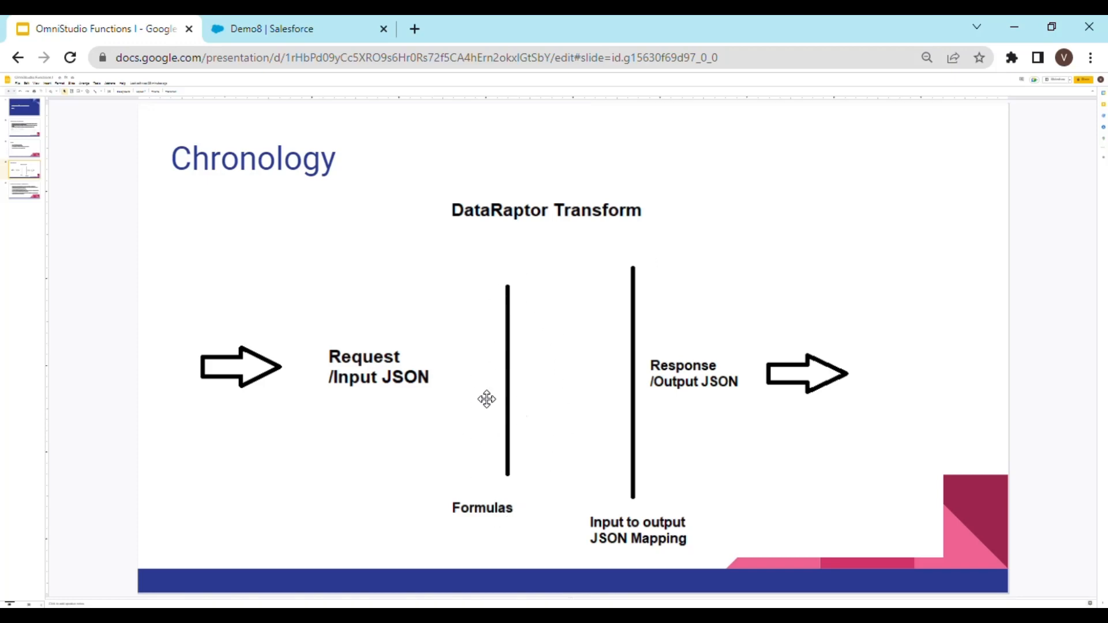
{"action": "mouse_move", "coordinate": [476, 403]}
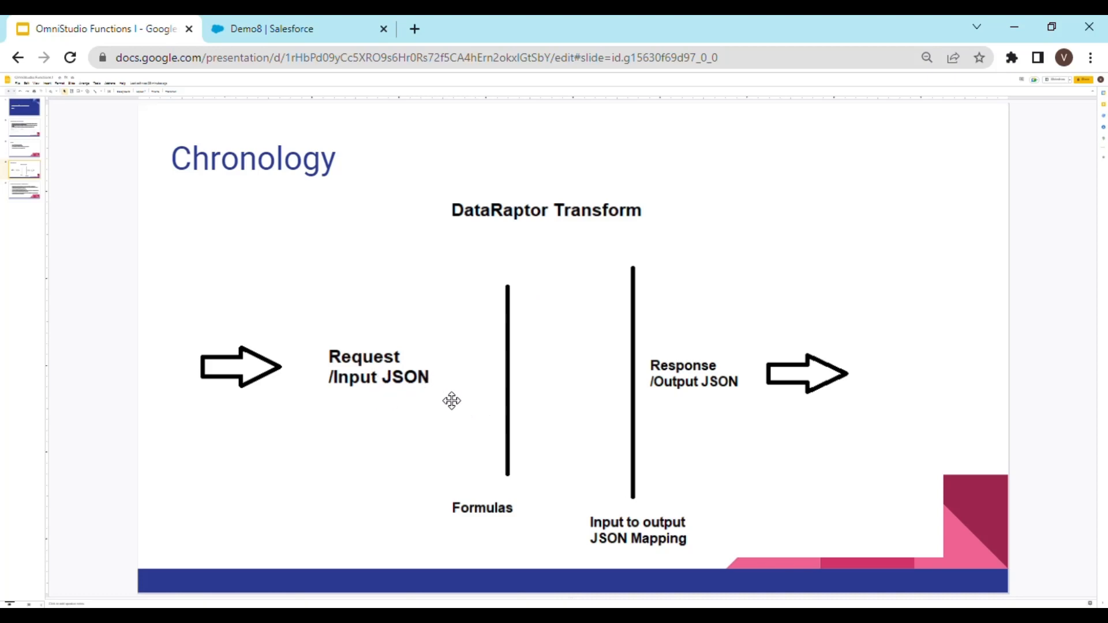
{"action": "mouse_move", "coordinate": [472, 381]}
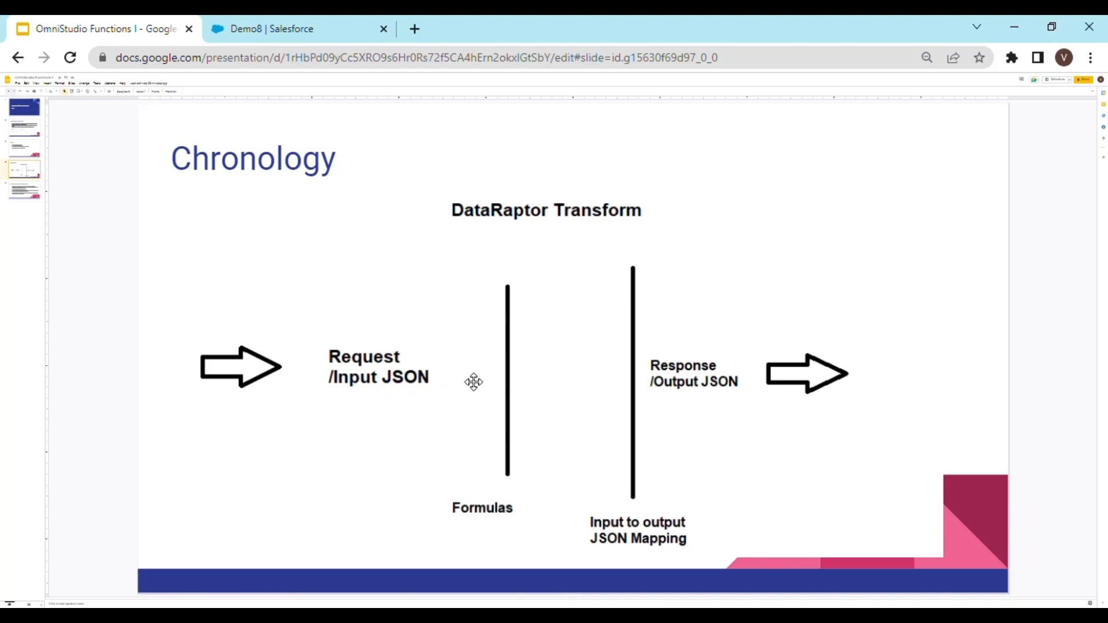
{"action": "mouse_move", "coordinate": [471, 380]}
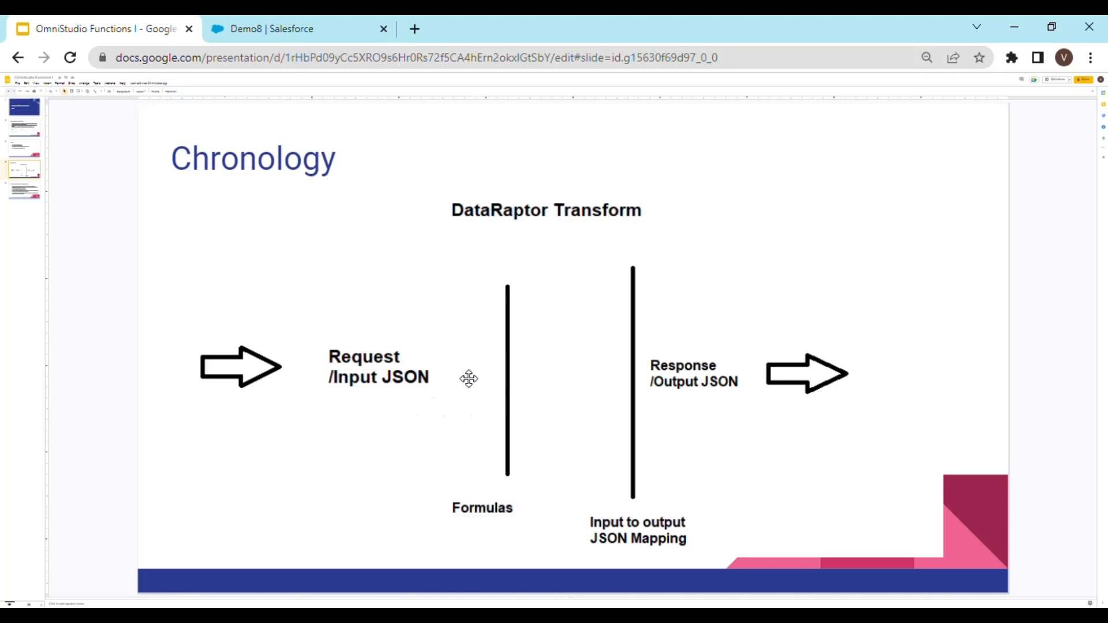
{"action": "mouse_move", "coordinate": [482, 408]}
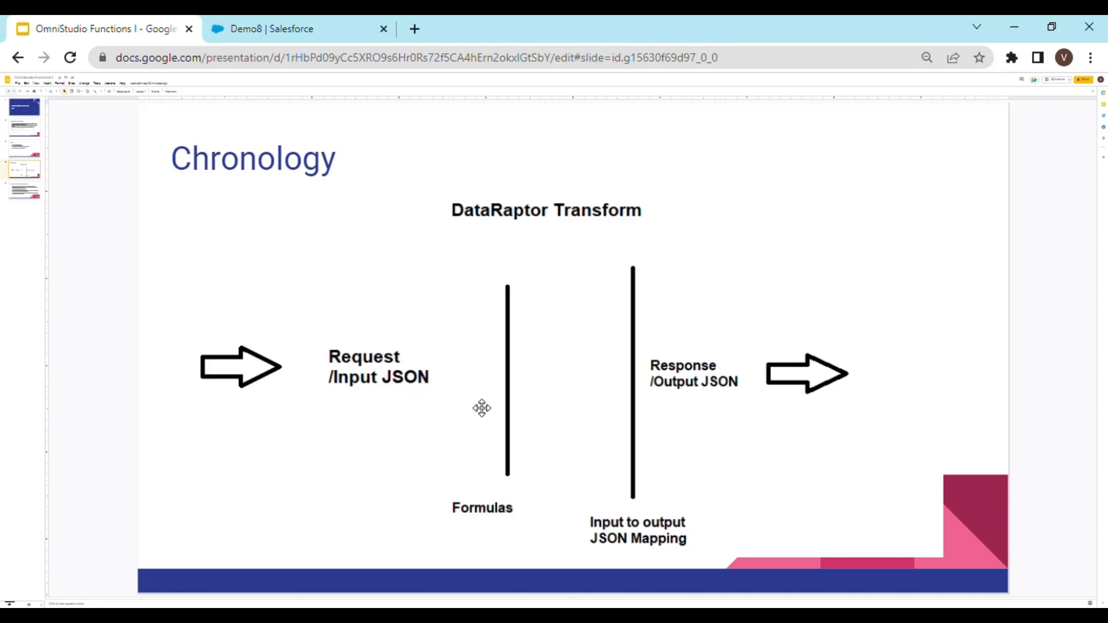
{"action": "mouse_move", "coordinate": [541, 418]}
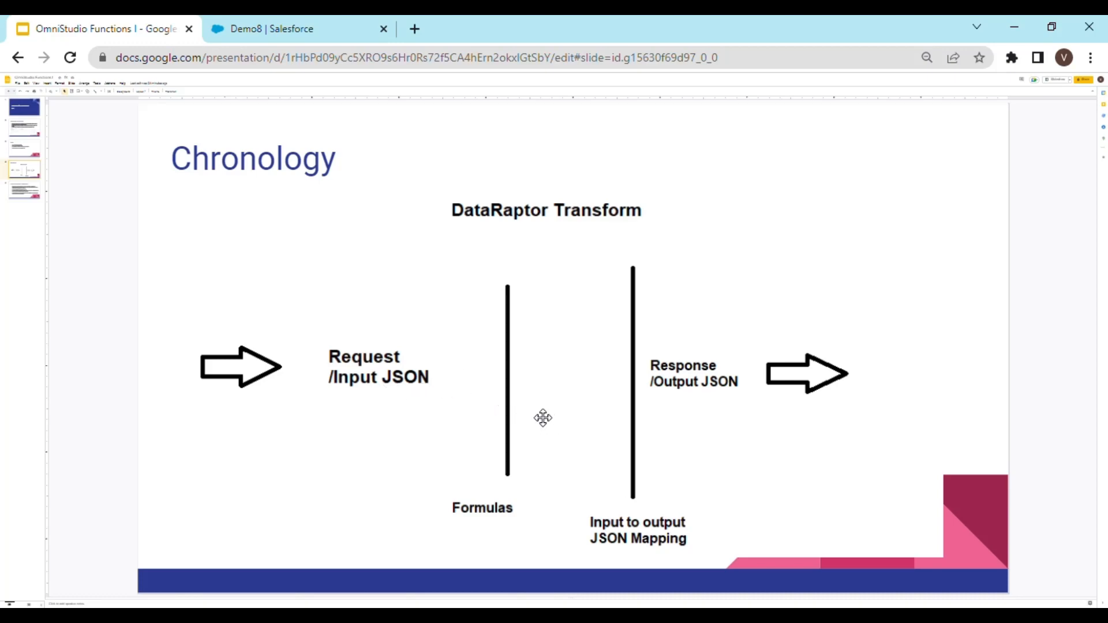
{"action": "mouse_move", "coordinate": [580, 391]}
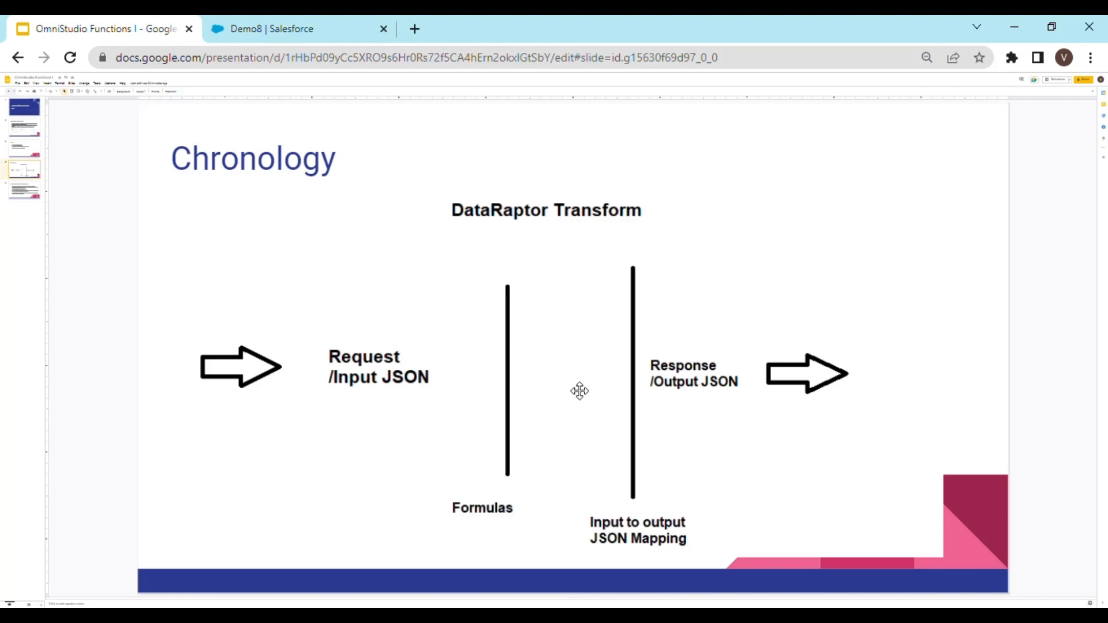
{"action": "mouse_move", "coordinate": [580, 374]}
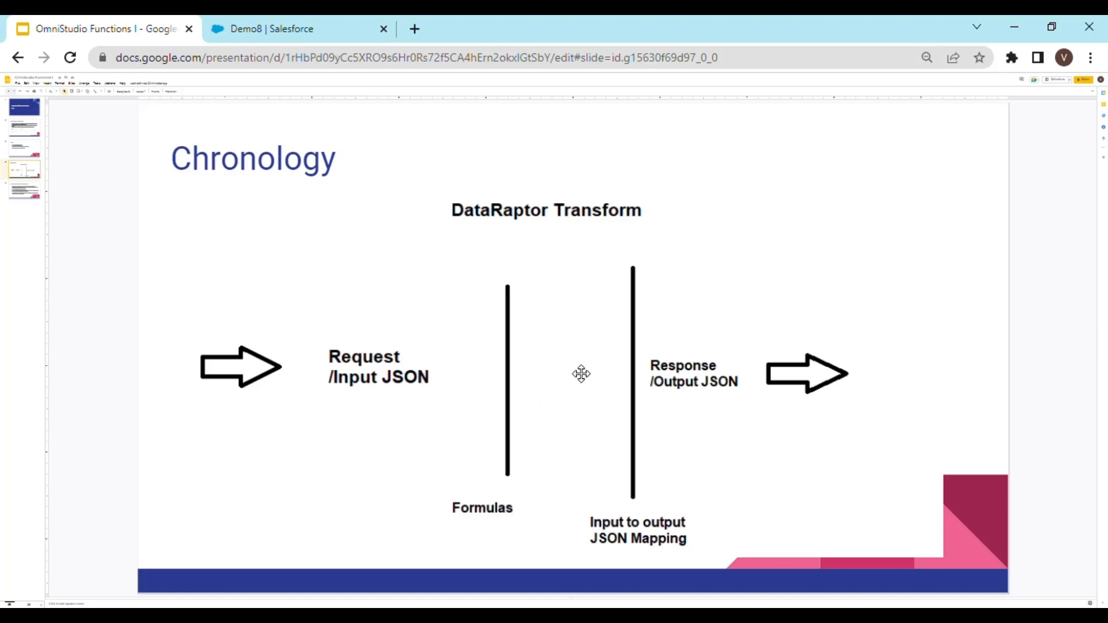
{"action": "mouse_move", "coordinate": [553, 399]}
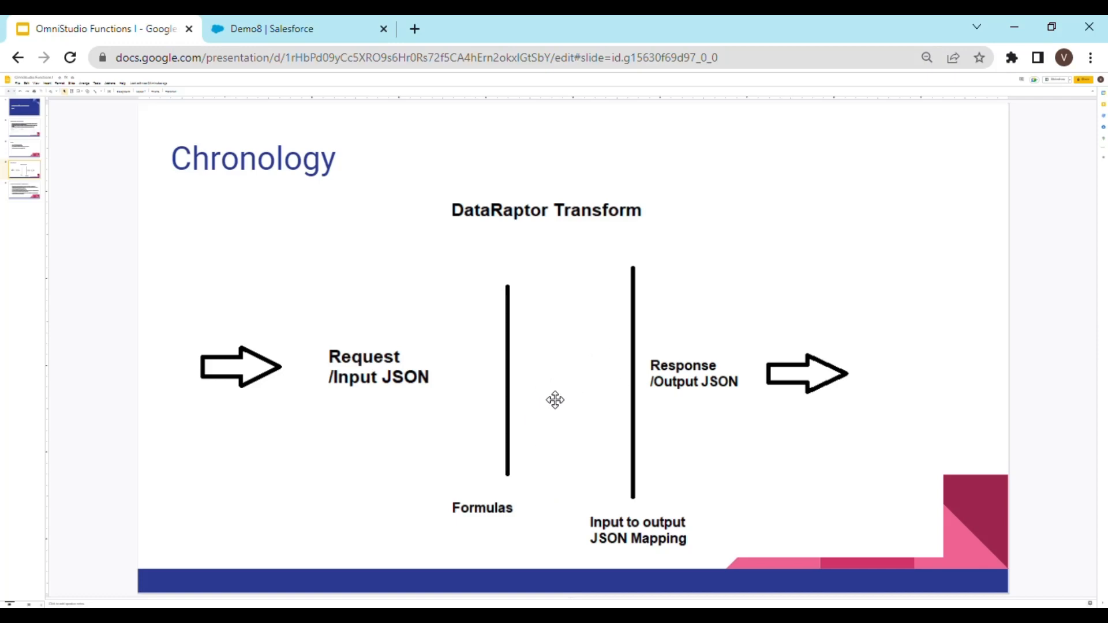
{"action": "mouse_move", "coordinate": [595, 386]}
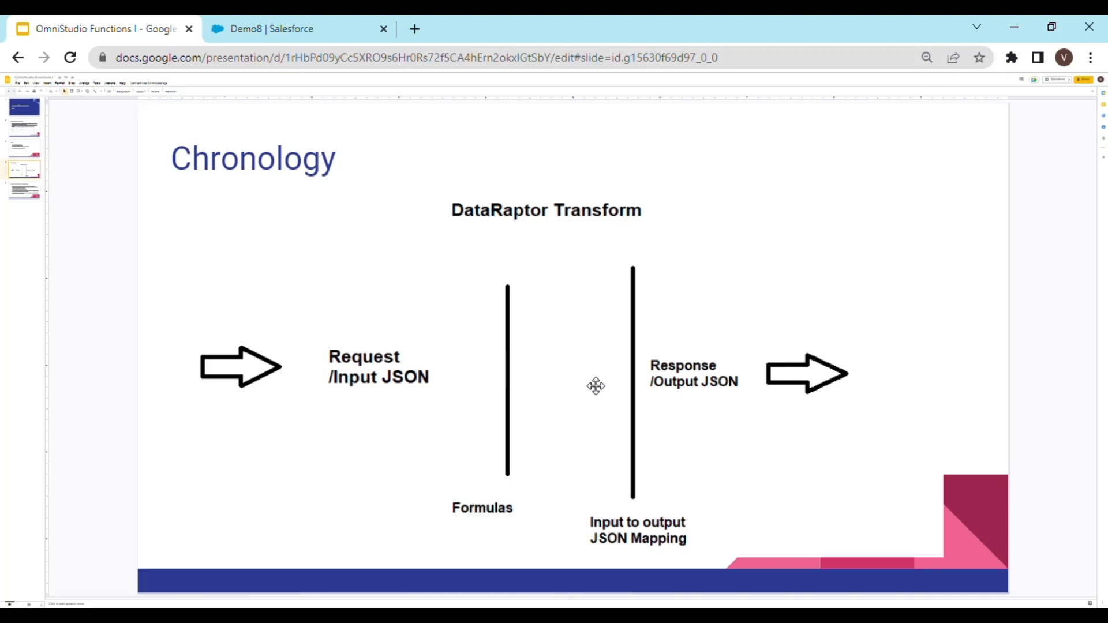
{"action": "mouse_move", "coordinate": [595, 371]}
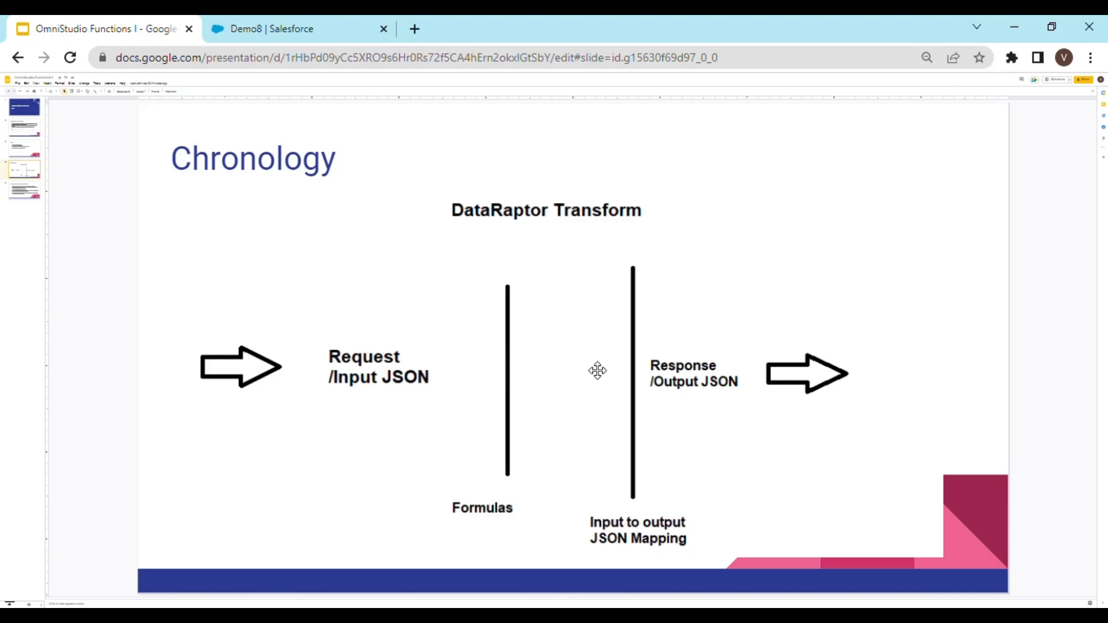
{"action": "mouse_move", "coordinate": [624, 381]}
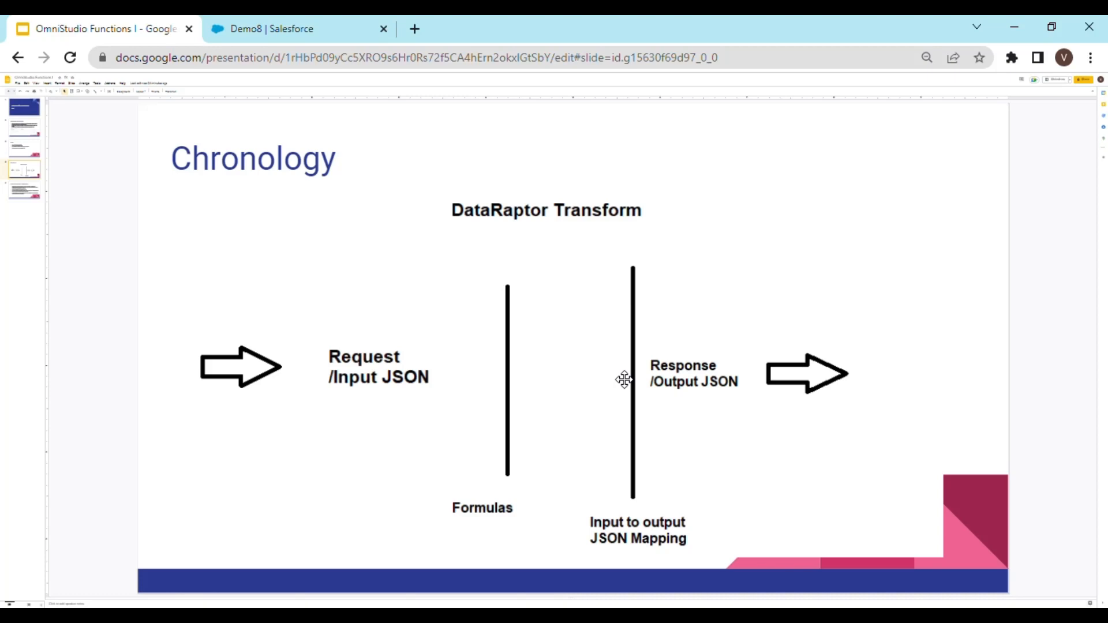
{"action": "mouse_move", "coordinate": [659, 442]}
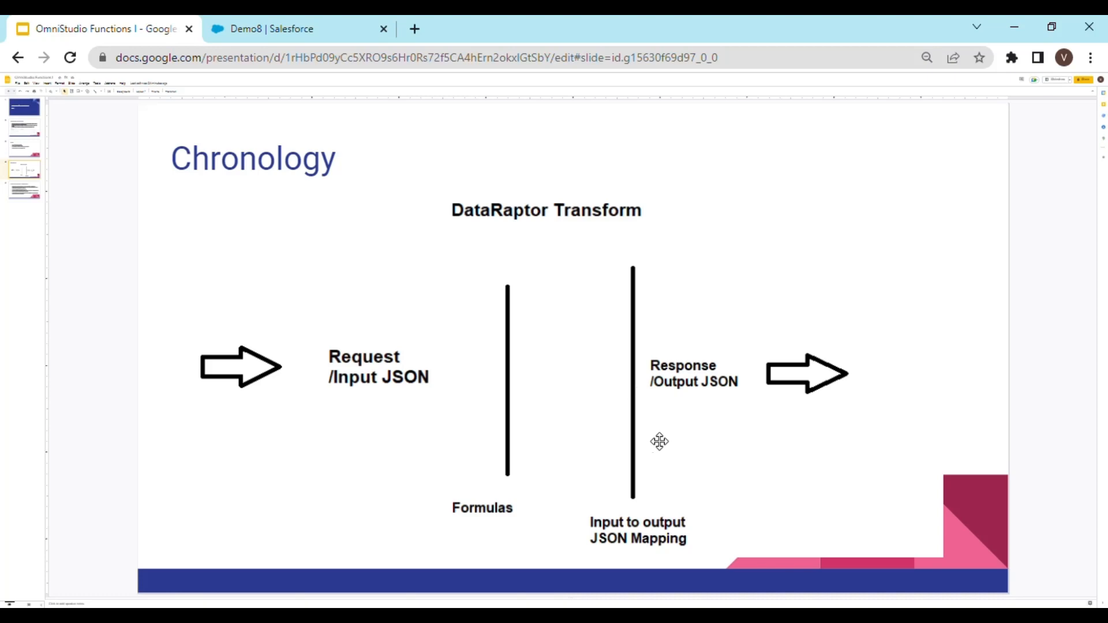
{"action": "mouse_move", "coordinate": [517, 259]}
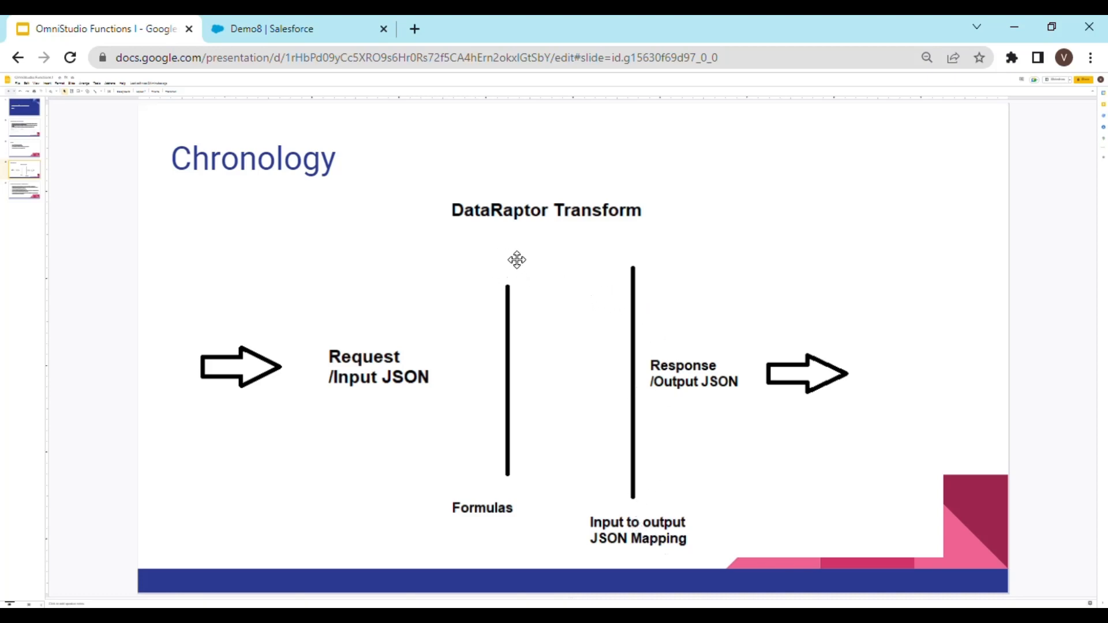
{"action": "mouse_move", "coordinate": [647, 405]}
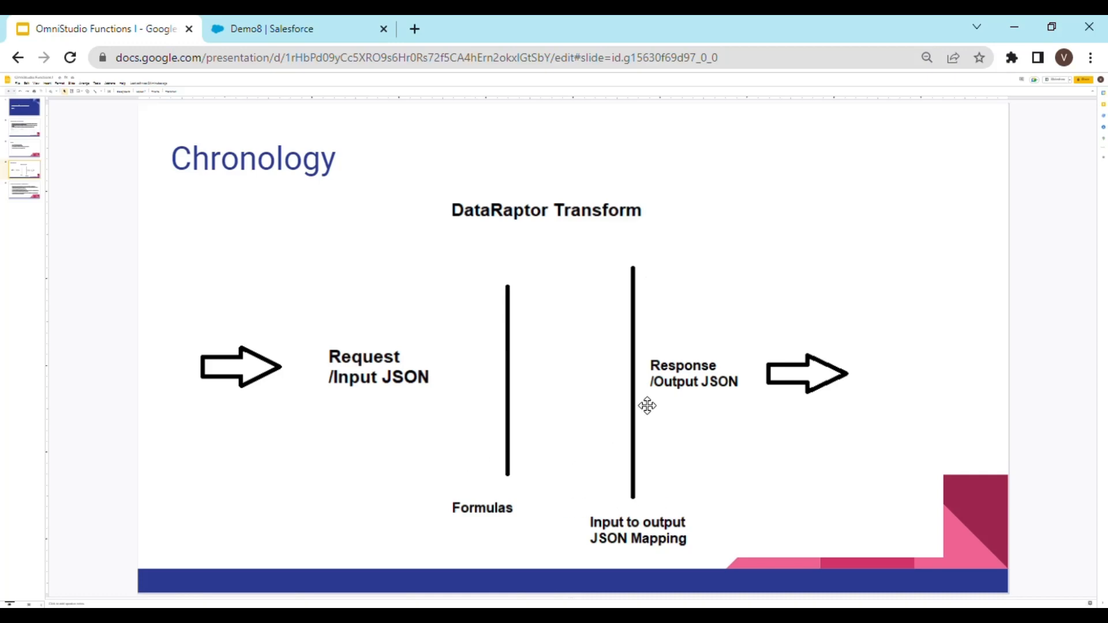
{"action": "mouse_move", "coordinate": [715, 425]}
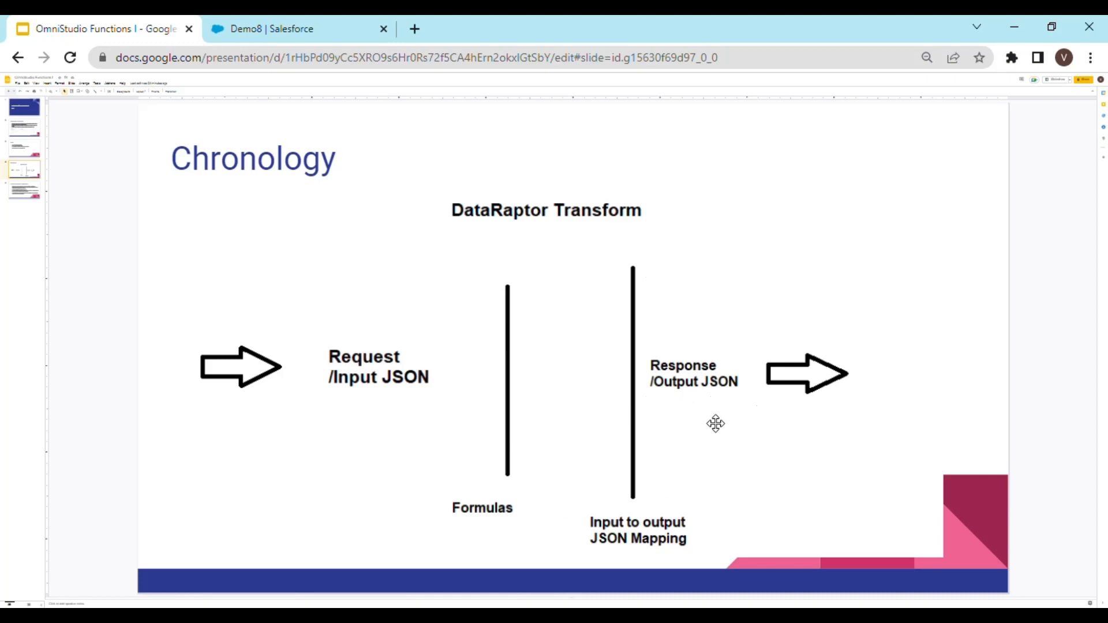
{"action": "mouse_move", "coordinate": [734, 396]}
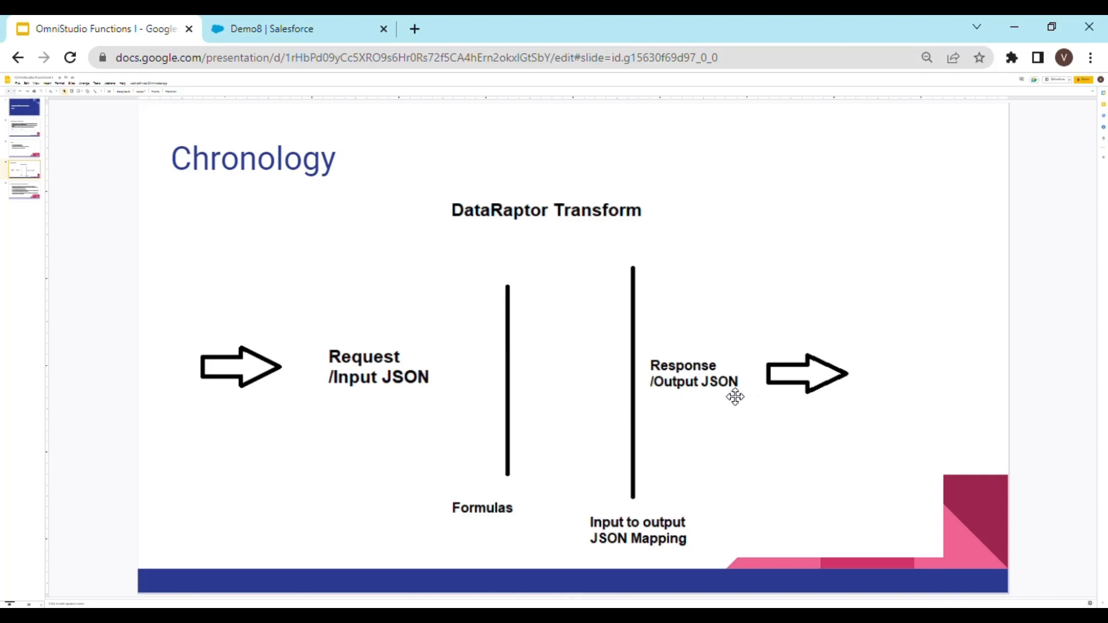
{"action": "left_click", "coordinate": [273, 29]}
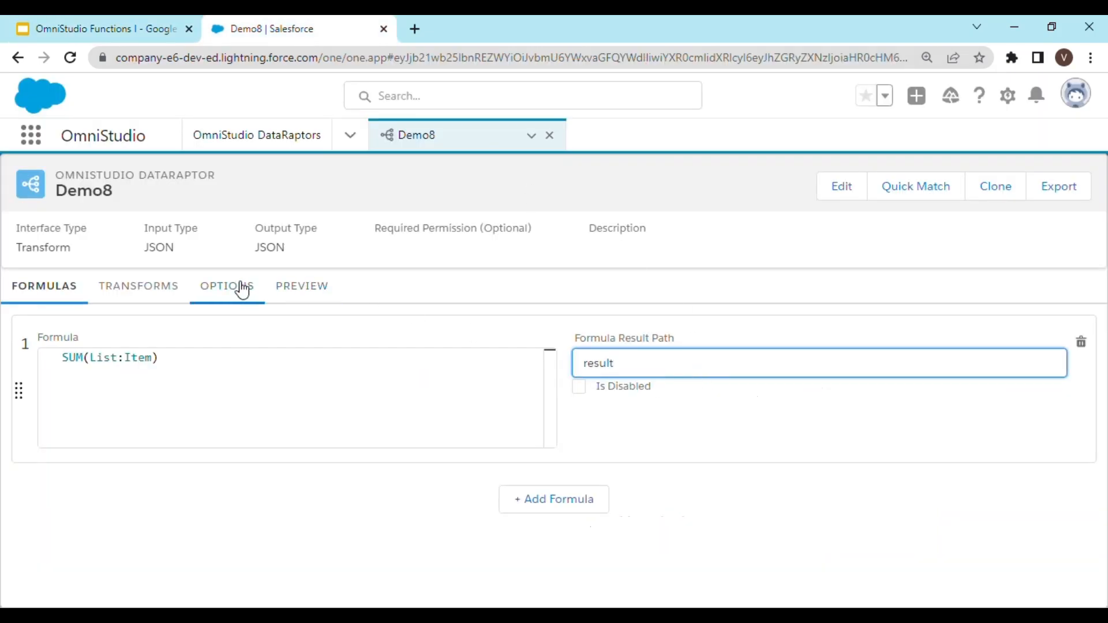
- Glance at Demo8's Options, then show its empty Transforms mappings
{"action": "left_click", "coordinate": [226, 286]}
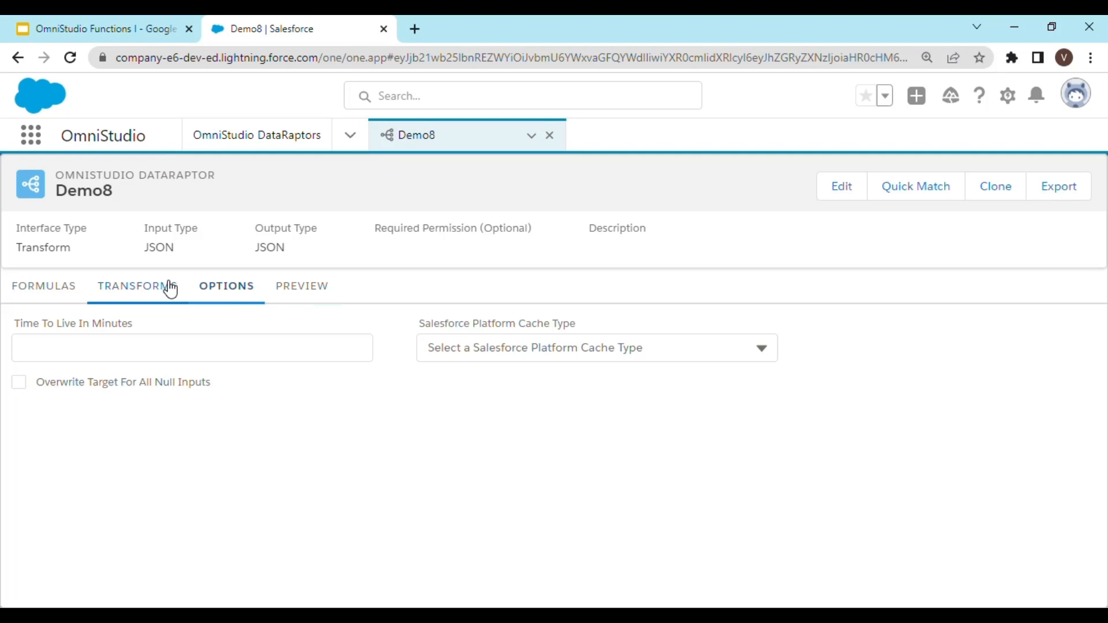
{"action": "left_click", "coordinate": [137, 285]}
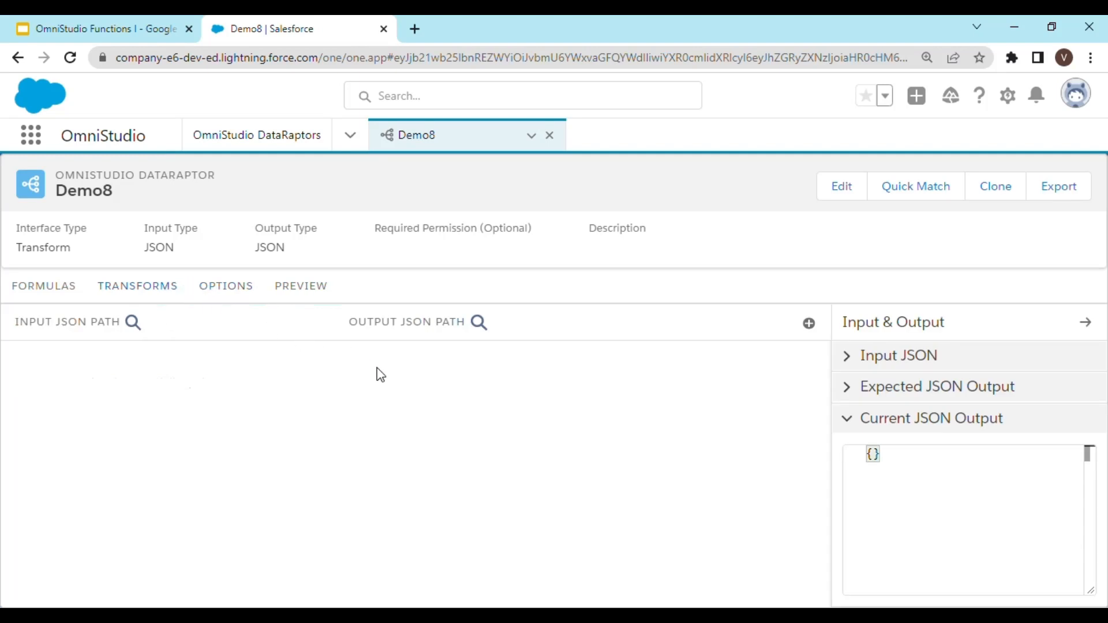
{"action": "mouse_move", "coordinate": [130, 348]}
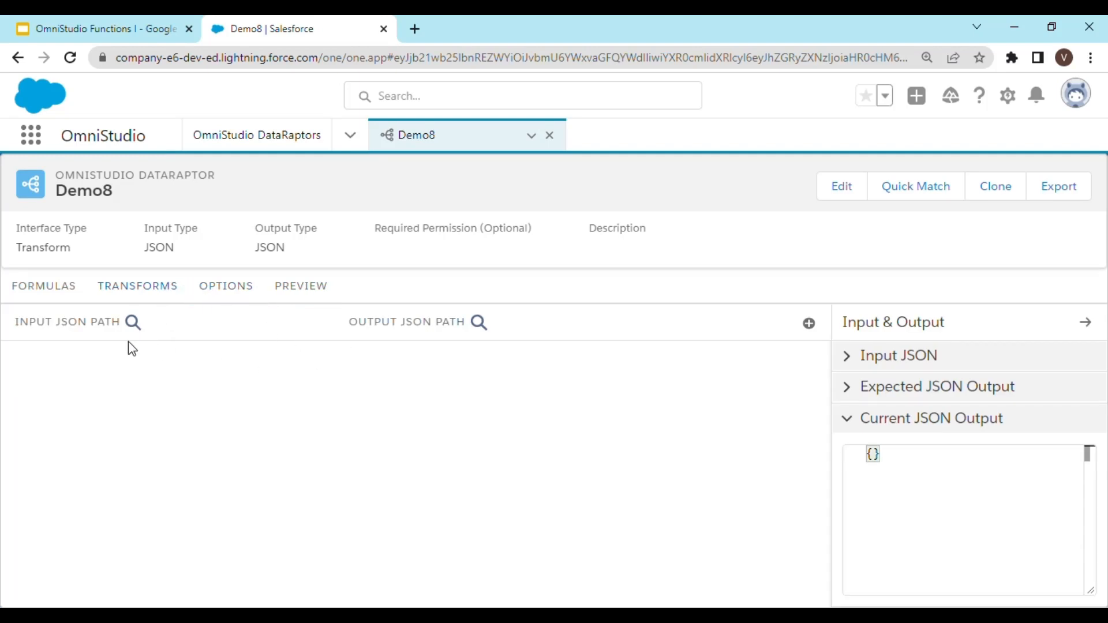
{"action": "mouse_move", "coordinate": [410, 348]}
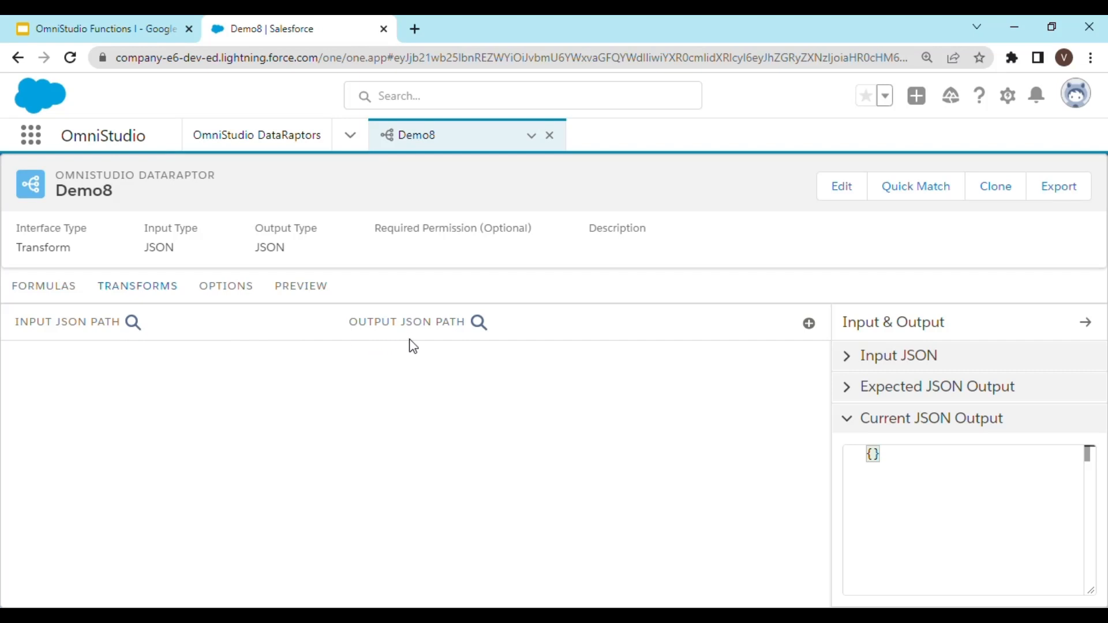
{"action": "mouse_move", "coordinate": [623, 379]}
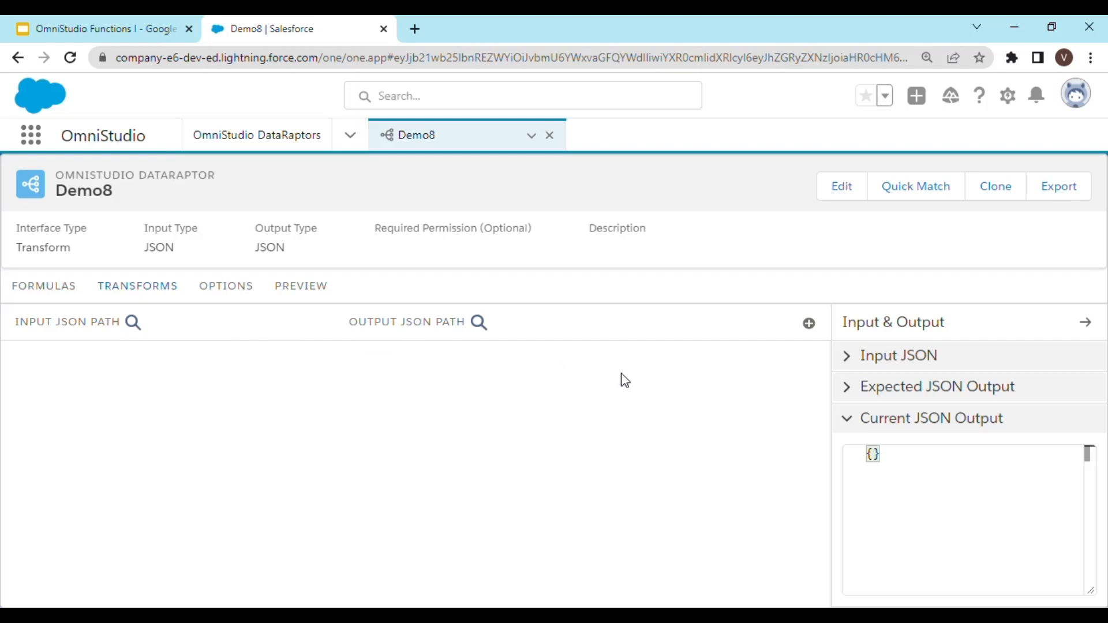
{"action": "mouse_move", "coordinate": [737, 361]}
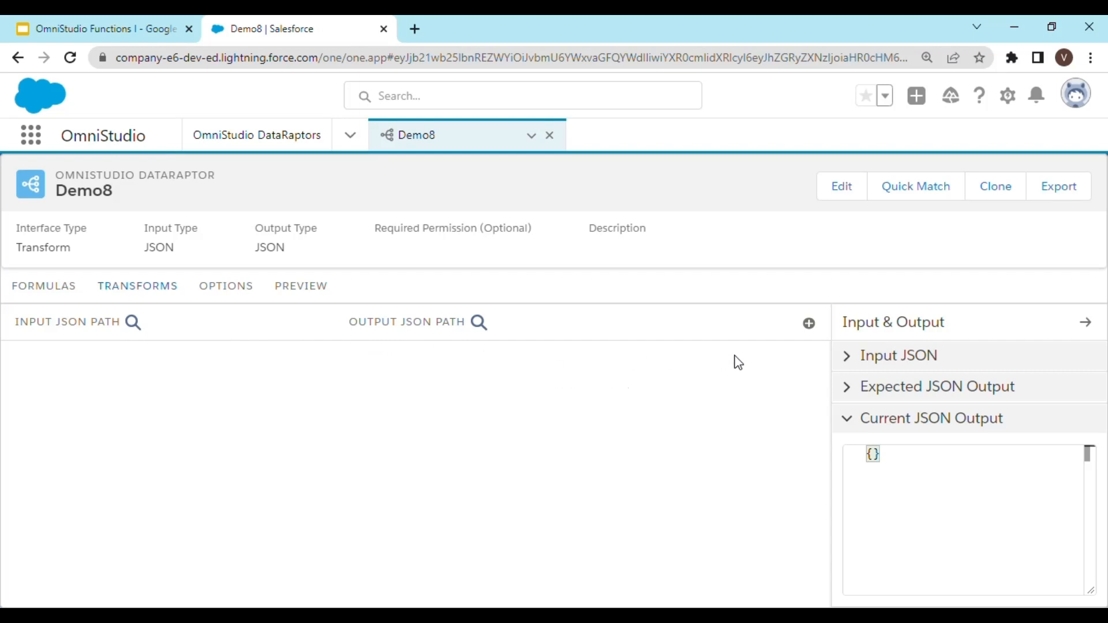
{"action": "mouse_move", "coordinate": [755, 352]}
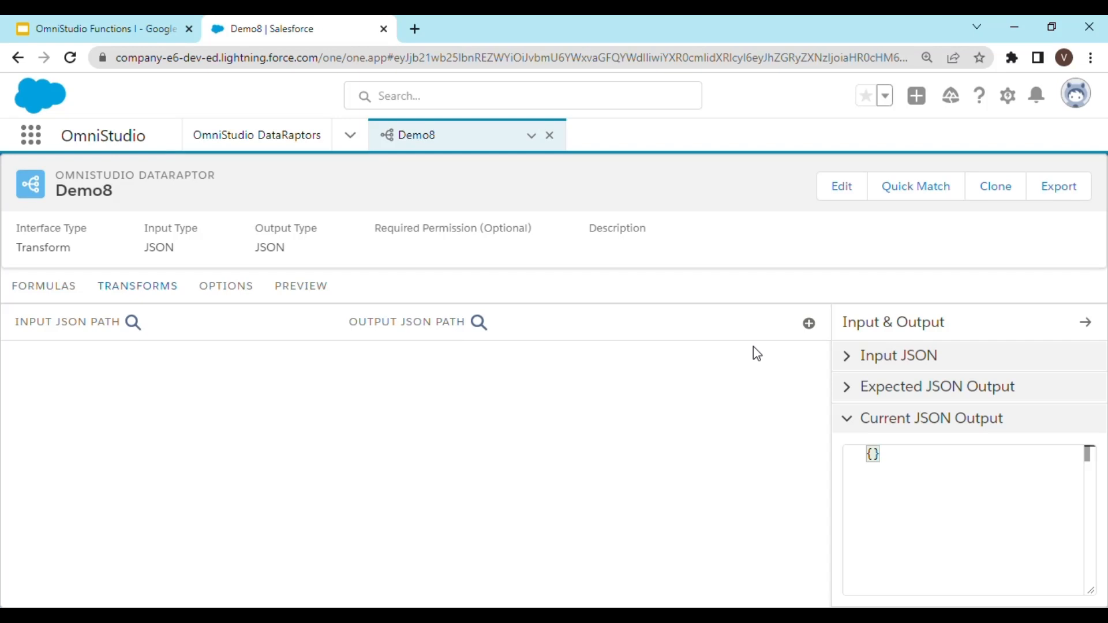
{"action": "mouse_move", "coordinate": [718, 376]}
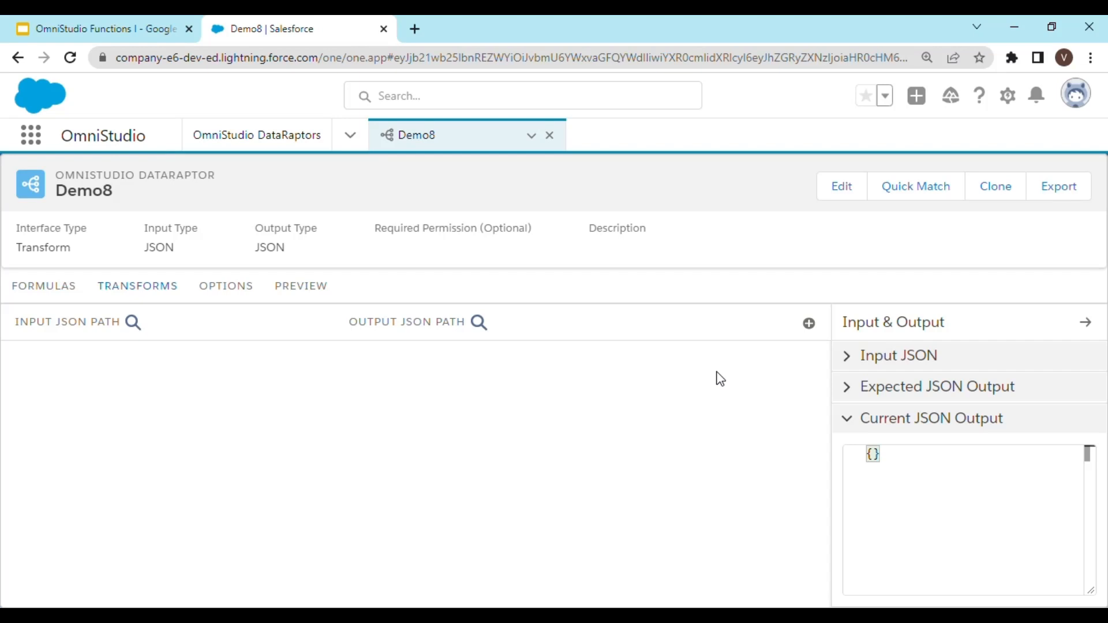
{"action": "mouse_move", "coordinate": [591, 355]}
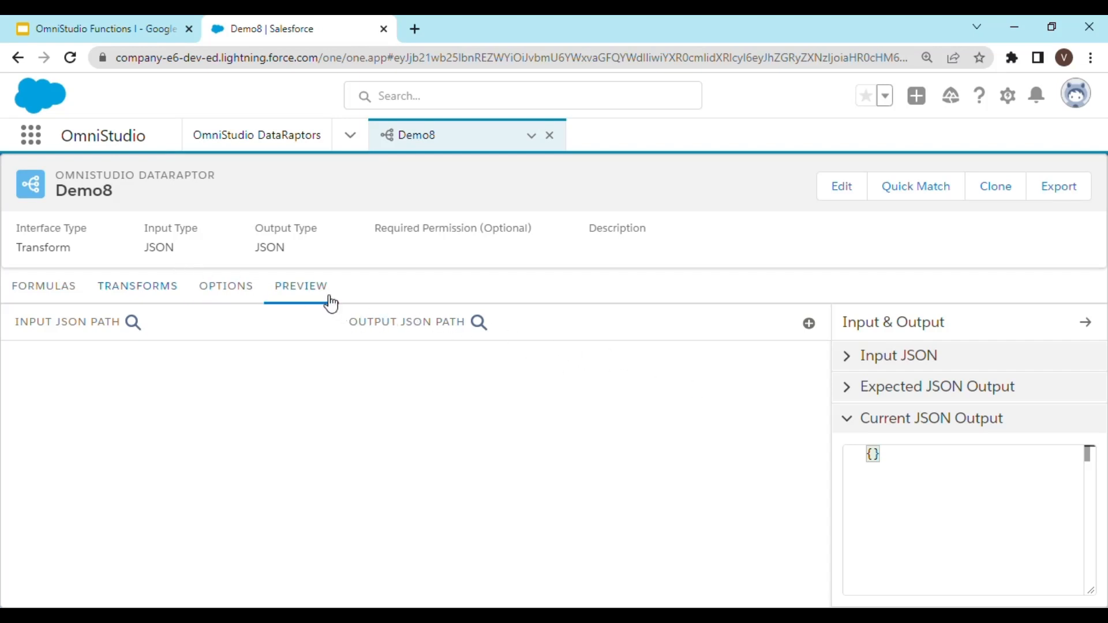
{"action": "left_click", "coordinate": [301, 285]}
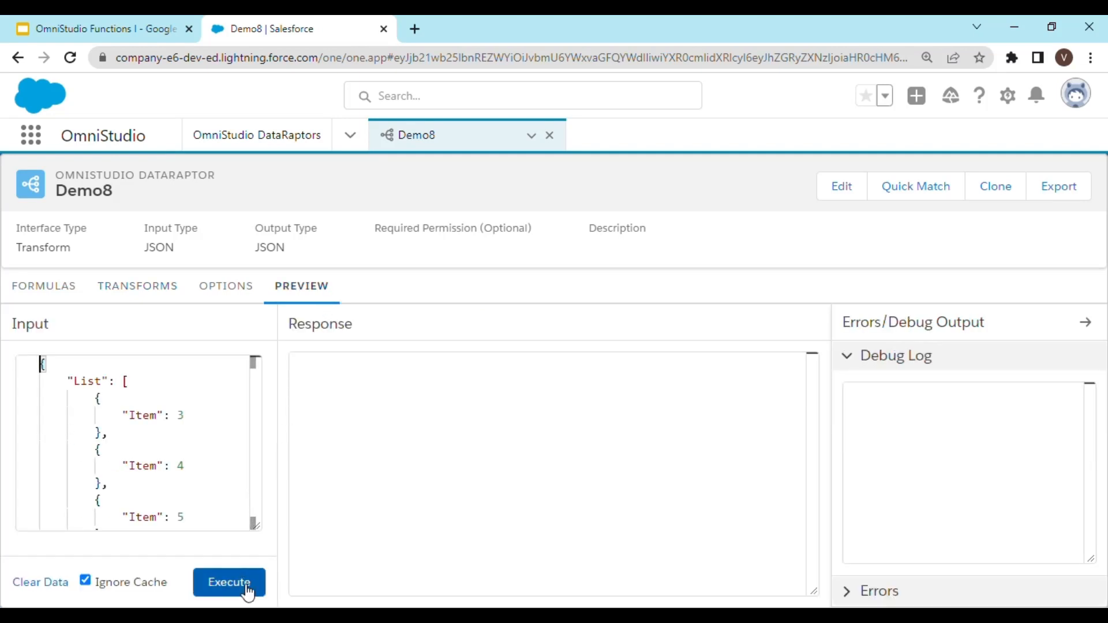
{"action": "left_click", "coordinate": [229, 583]}
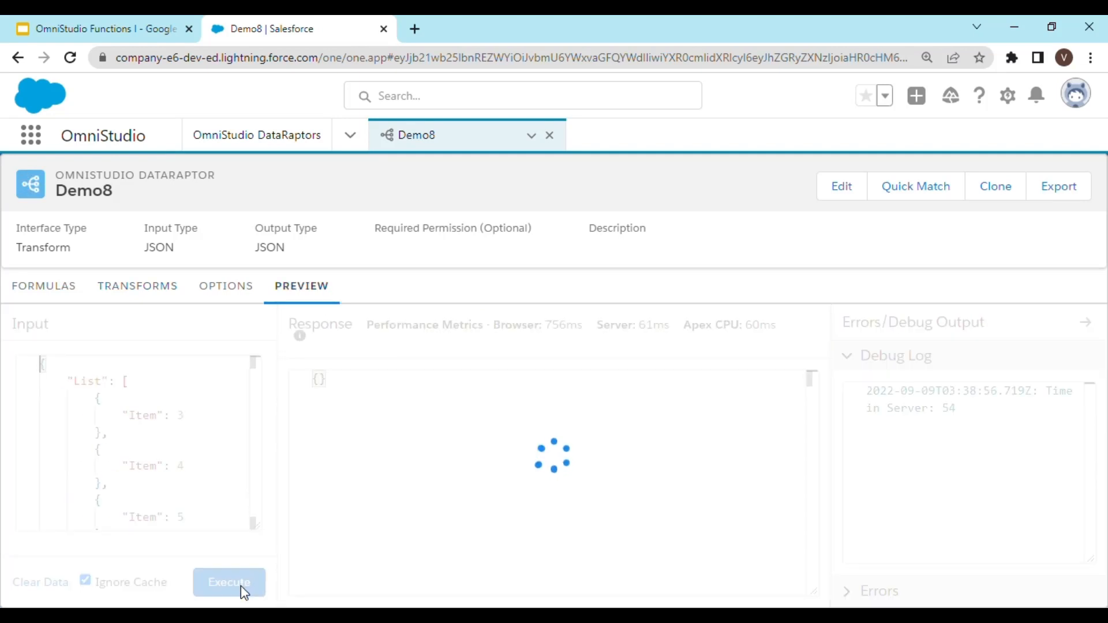
{"action": "left_click", "coordinate": [229, 582]}
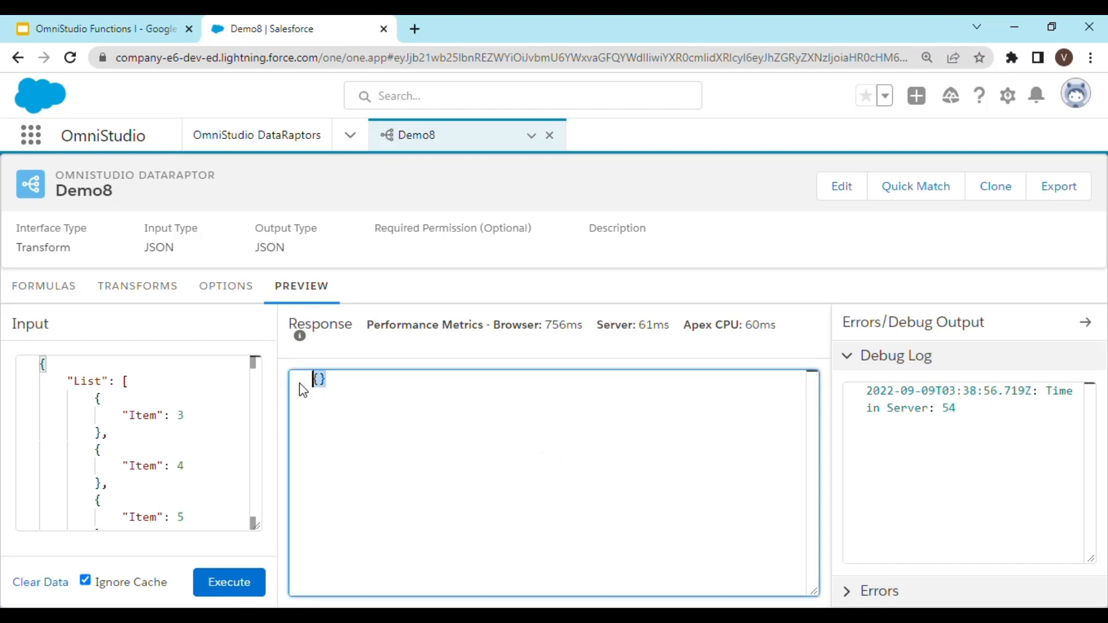
{"action": "left_click", "coordinate": [136, 285]}
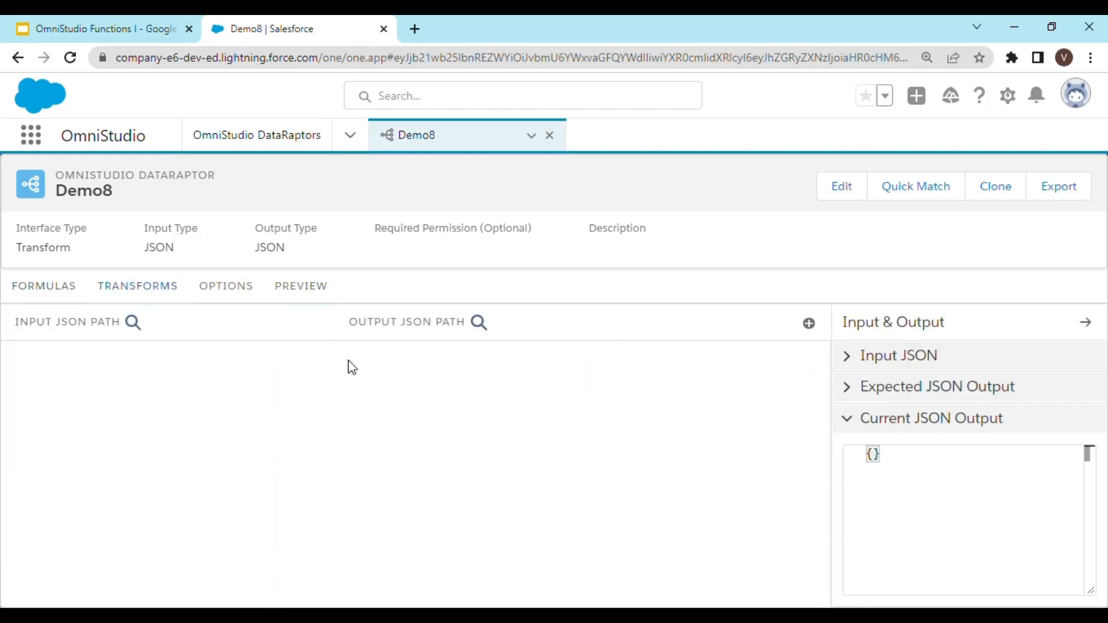
- Map input path 'result' to a new output path 'Total'
{"action": "left_click", "coordinate": [808, 323]}
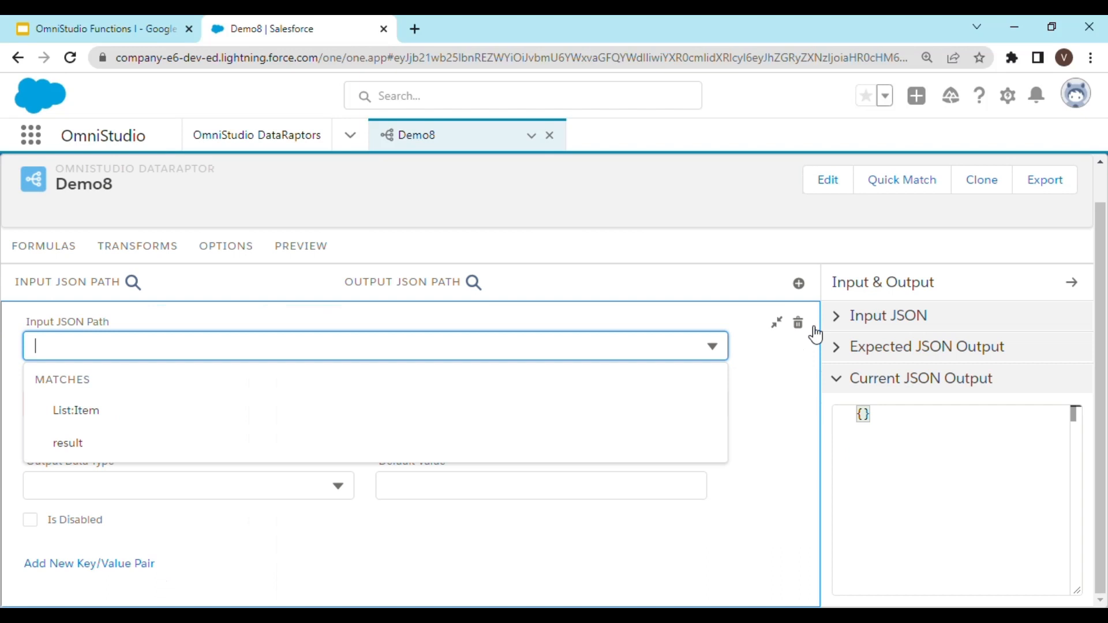
{"action": "mouse_move", "coordinate": [108, 447]}
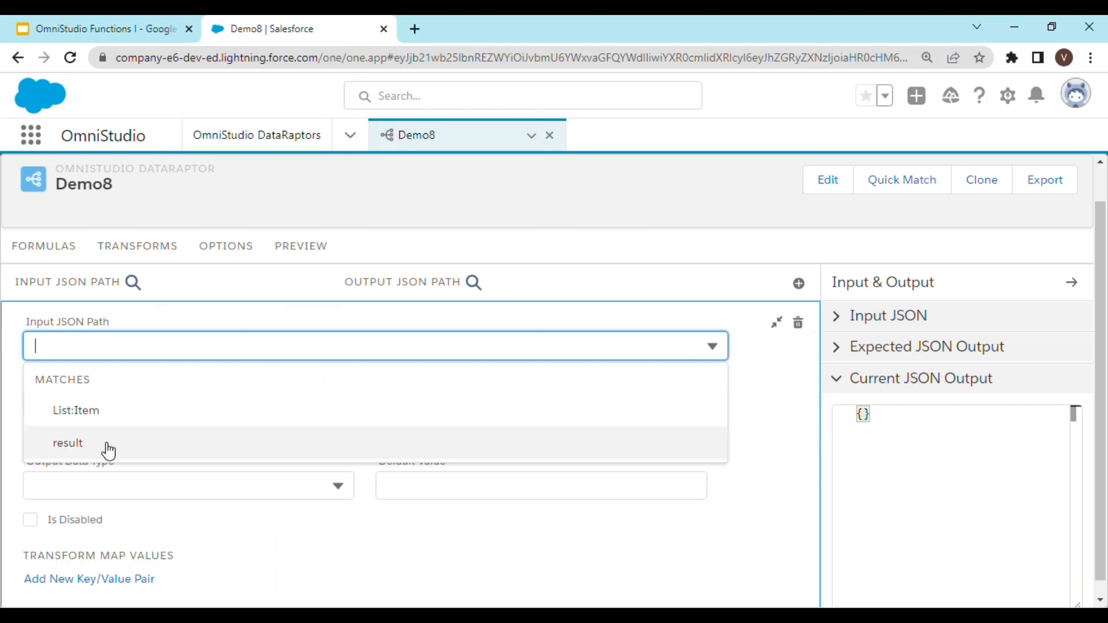
{"action": "left_click", "coordinate": [67, 443]}
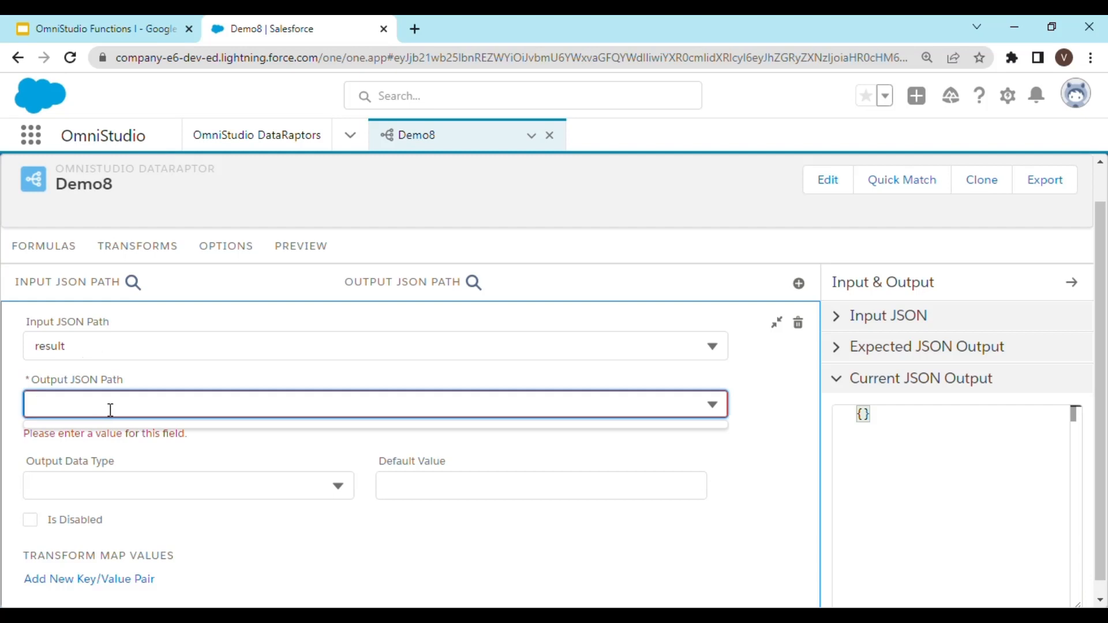
{"action": "type", "text": "Tt"}
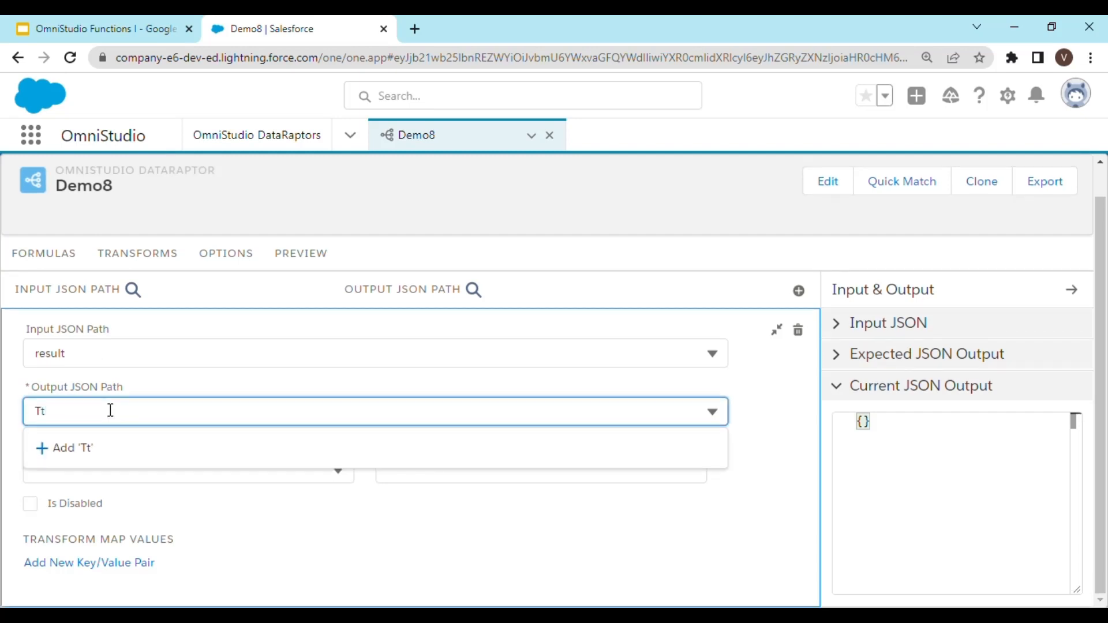
{"action": "type", "text": "otal"}
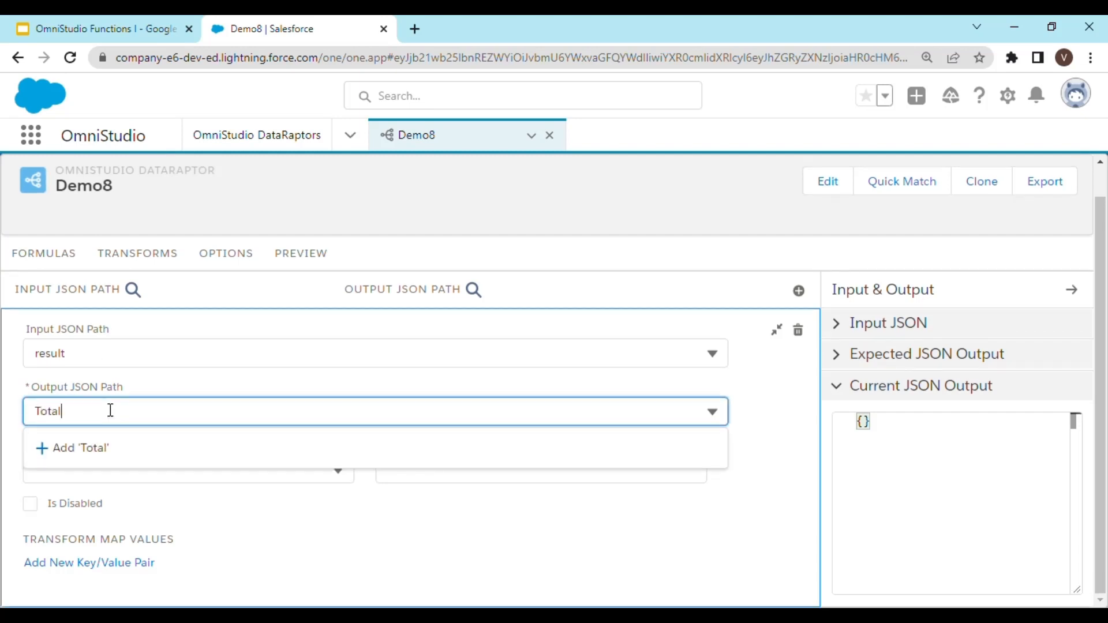
{"action": "left_click", "coordinate": [75, 448]}
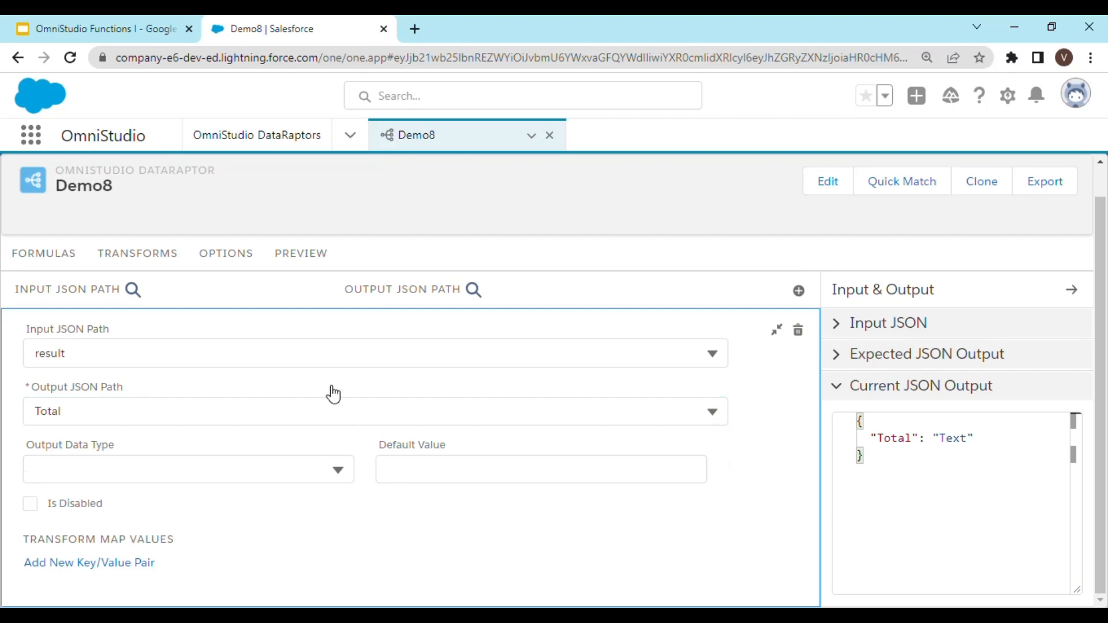
{"action": "left_click", "coordinate": [301, 254]}
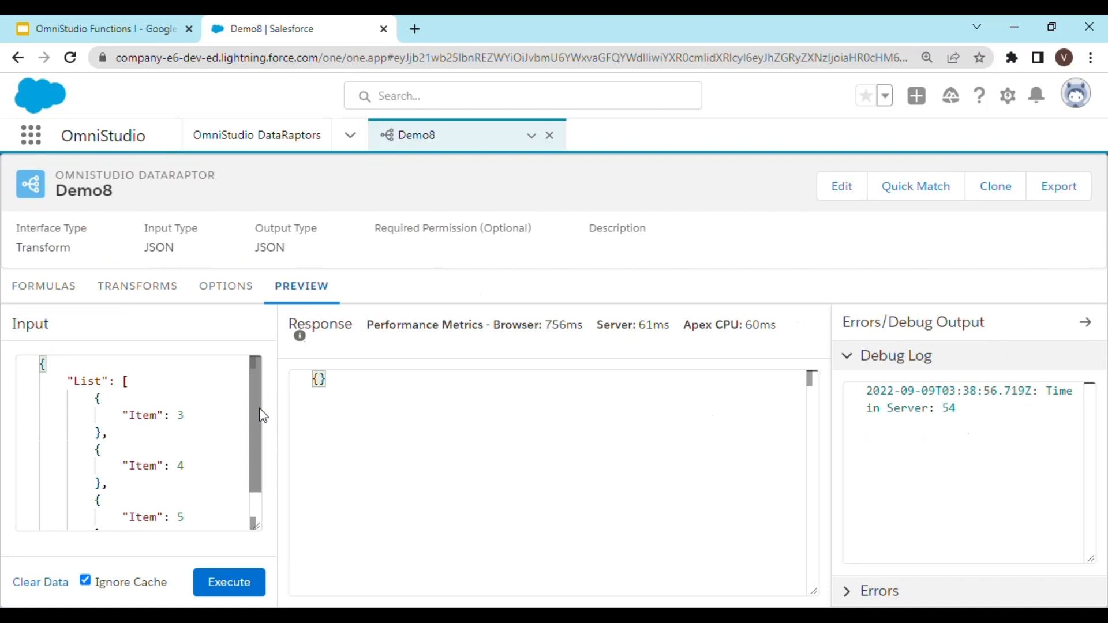
- Execute the Demo8 preview on the sample List, returning Total: 12
{"action": "left_click", "coordinate": [228, 582]}
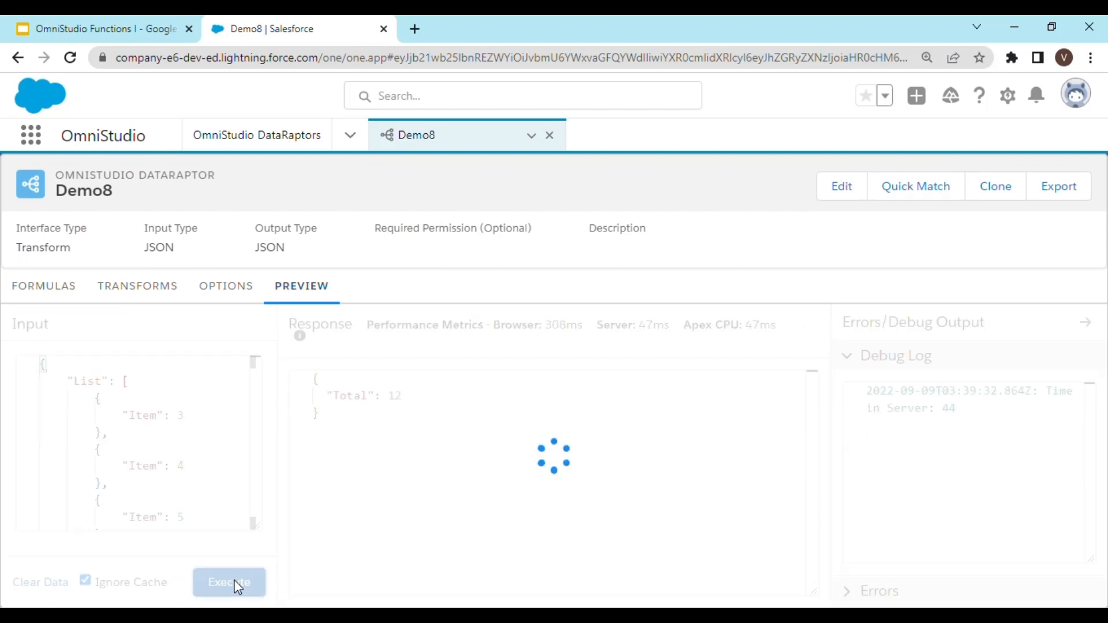
{"action": "left_click", "coordinate": [229, 582]}
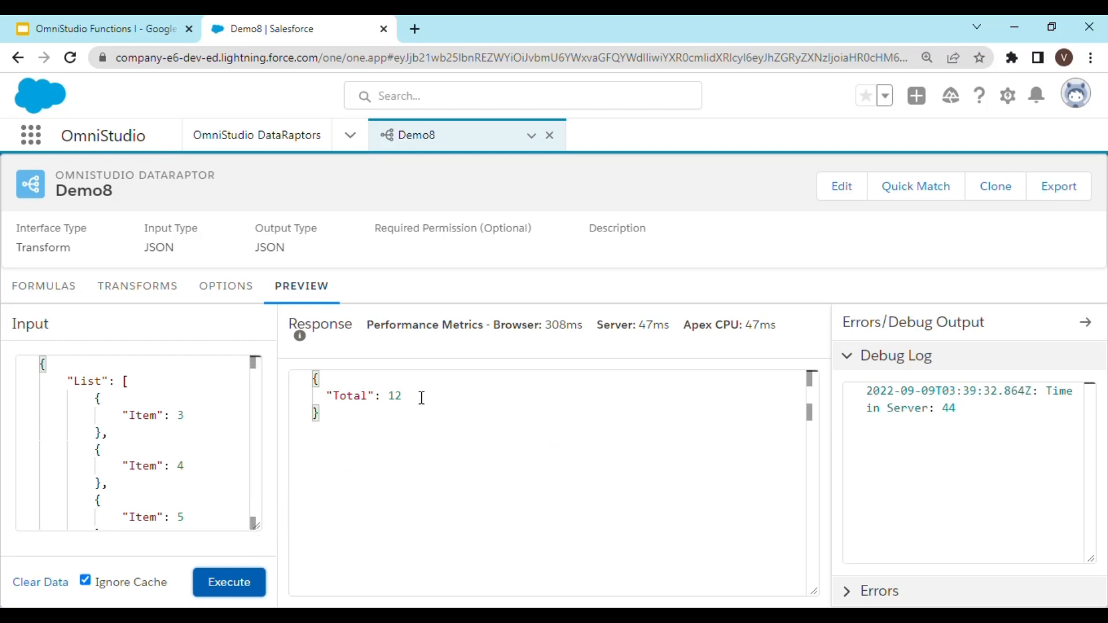
{"action": "mouse_move", "coordinate": [352, 471]}
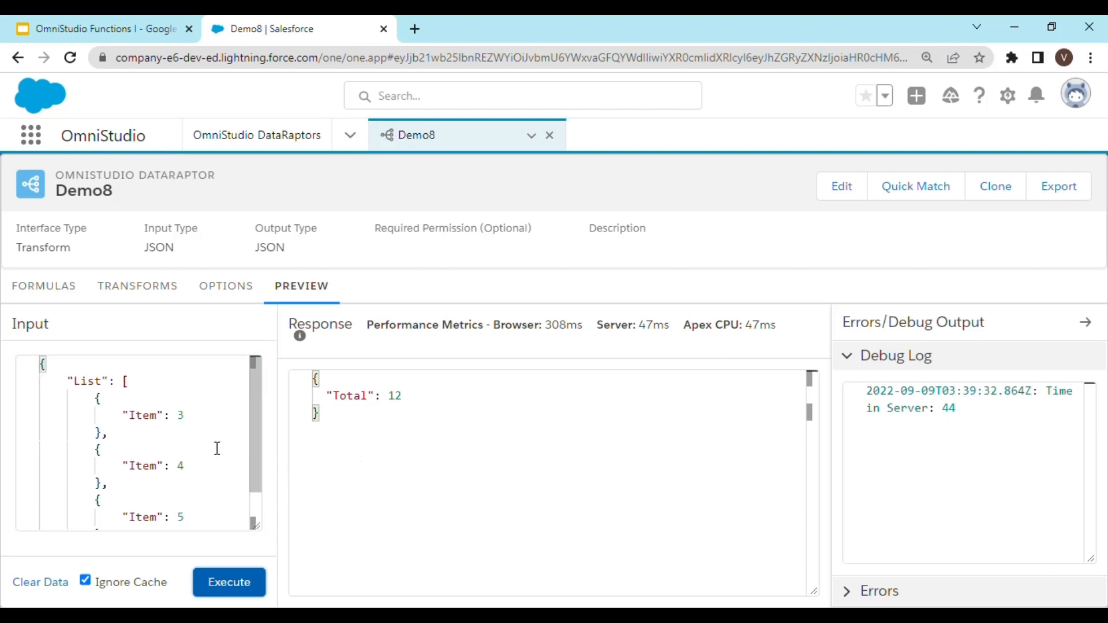
{"action": "mouse_move", "coordinate": [229, 345]}
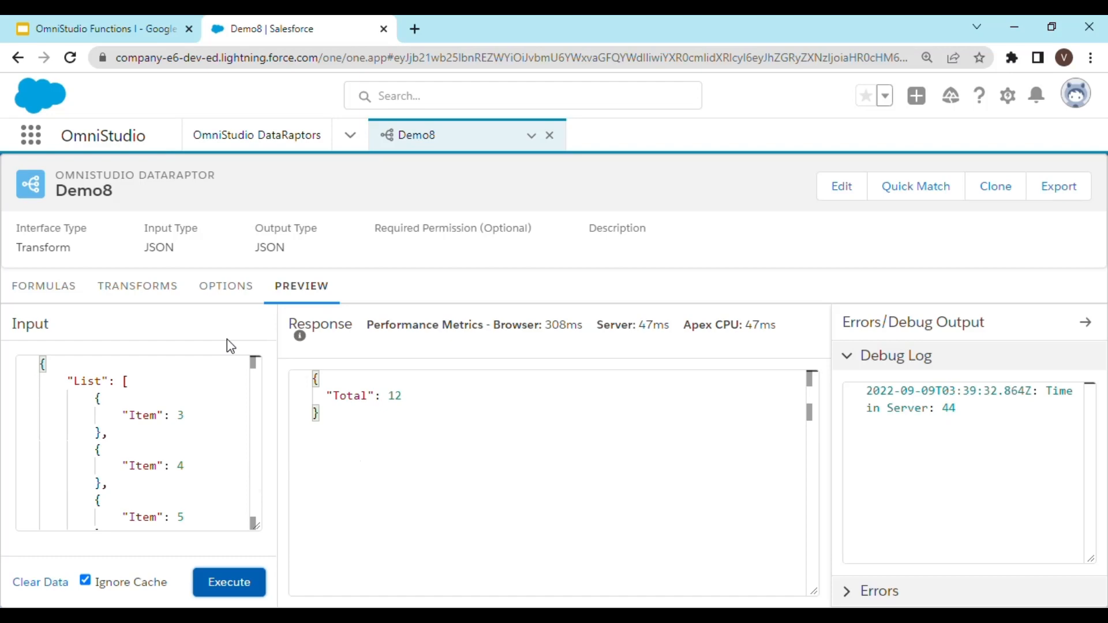
{"action": "mouse_move", "coordinate": [151, 339]}
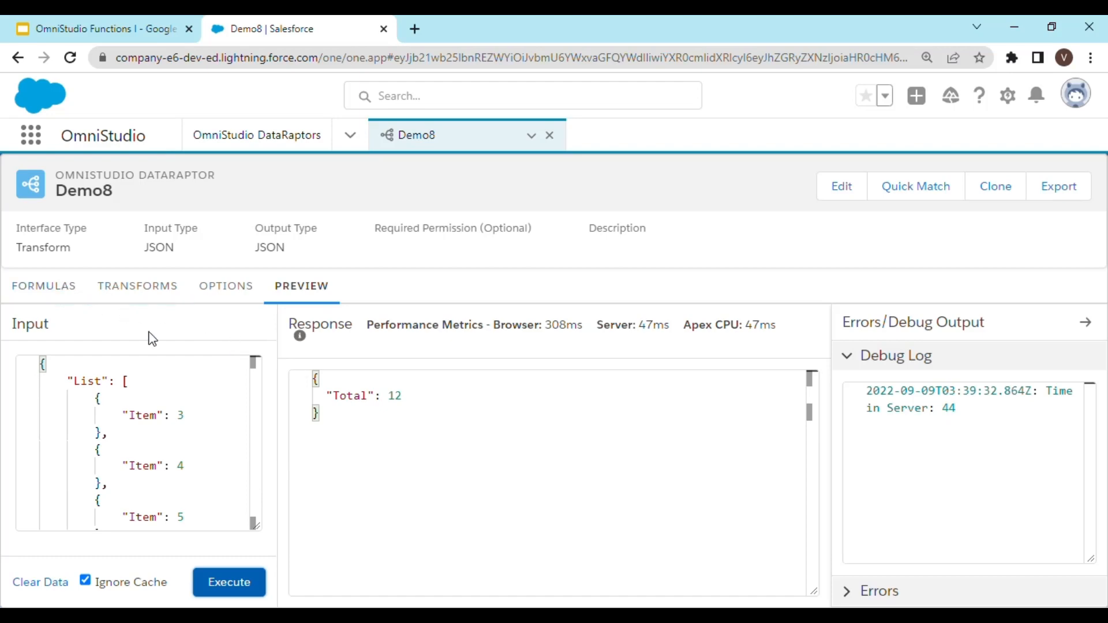
- Change the formula from SUM to AVG(List:Item) and return to the preview
{"action": "left_click", "coordinate": [42, 286]}
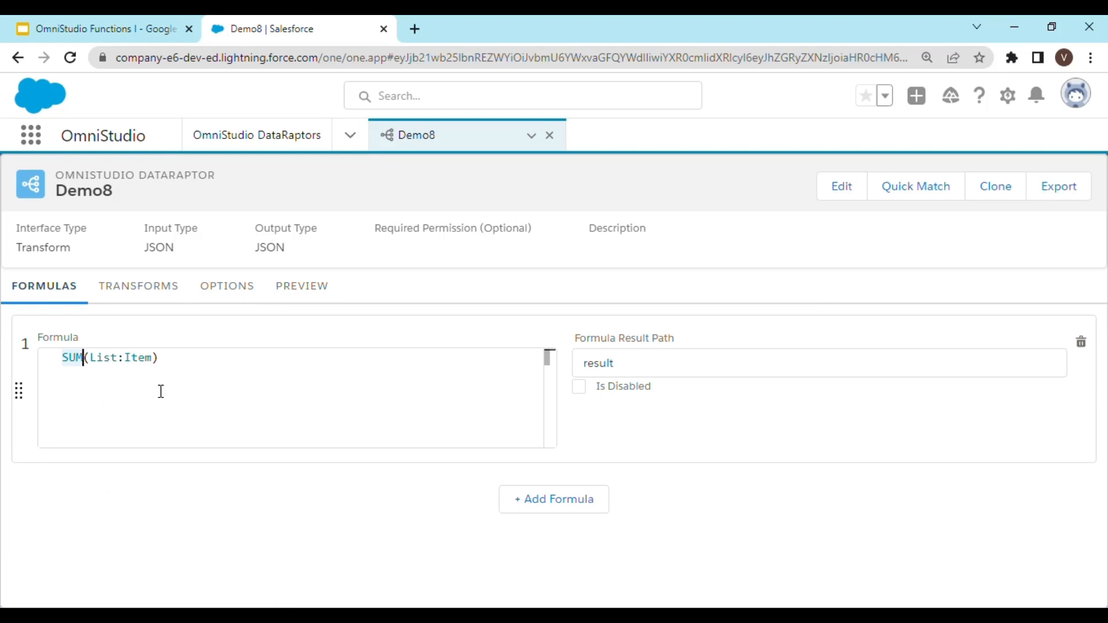
{"action": "key", "text": "Backspace"}
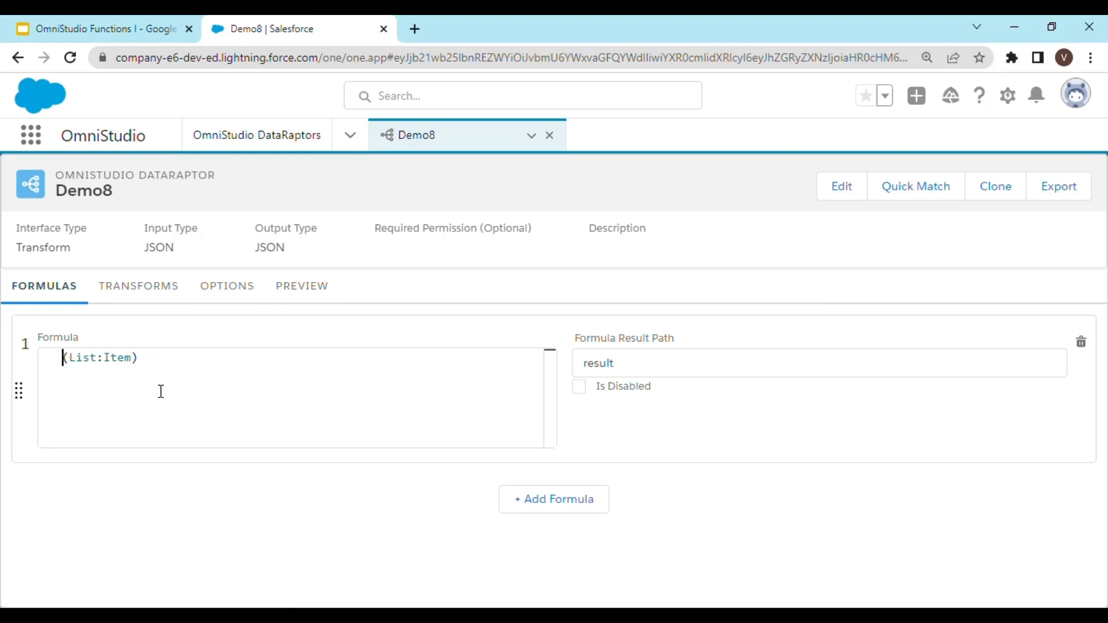
{"action": "type", "text": "A"}
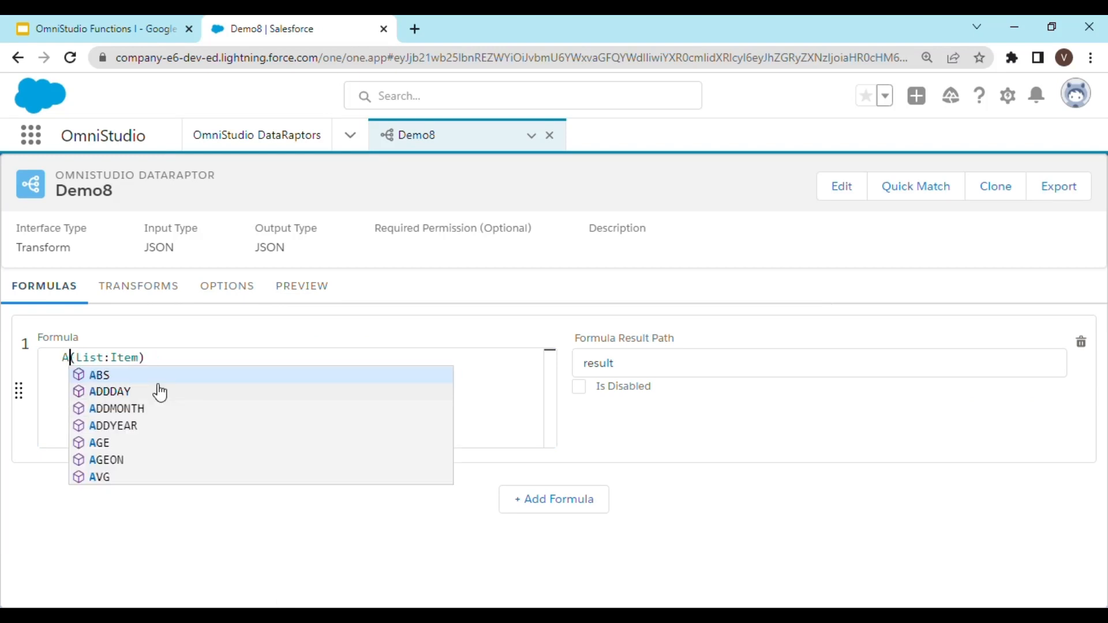
{"action": "left_click", "coordinate": [97, 476]}
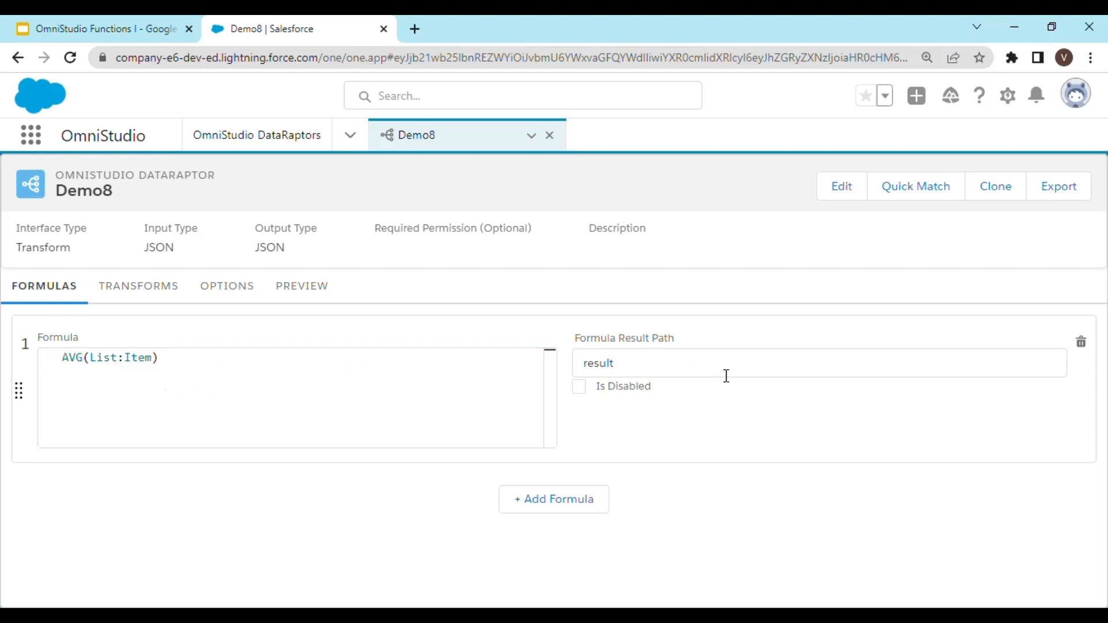
{"action": "left_click", "coordinate": [301, 286]}
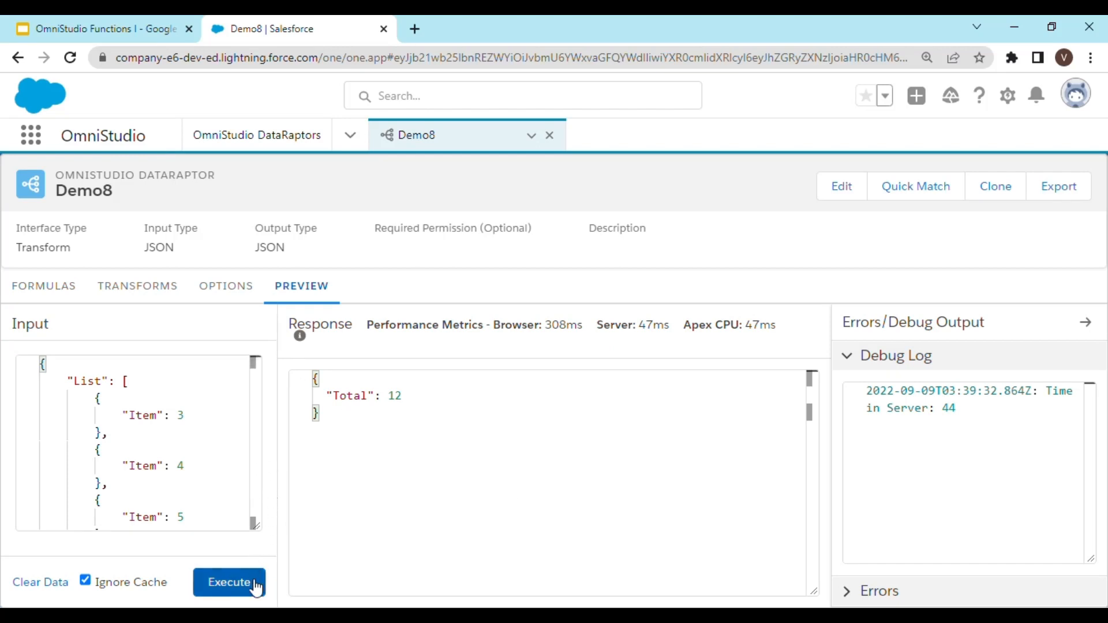
{"action": "mouse_move", "coordinate": [243, 546]}
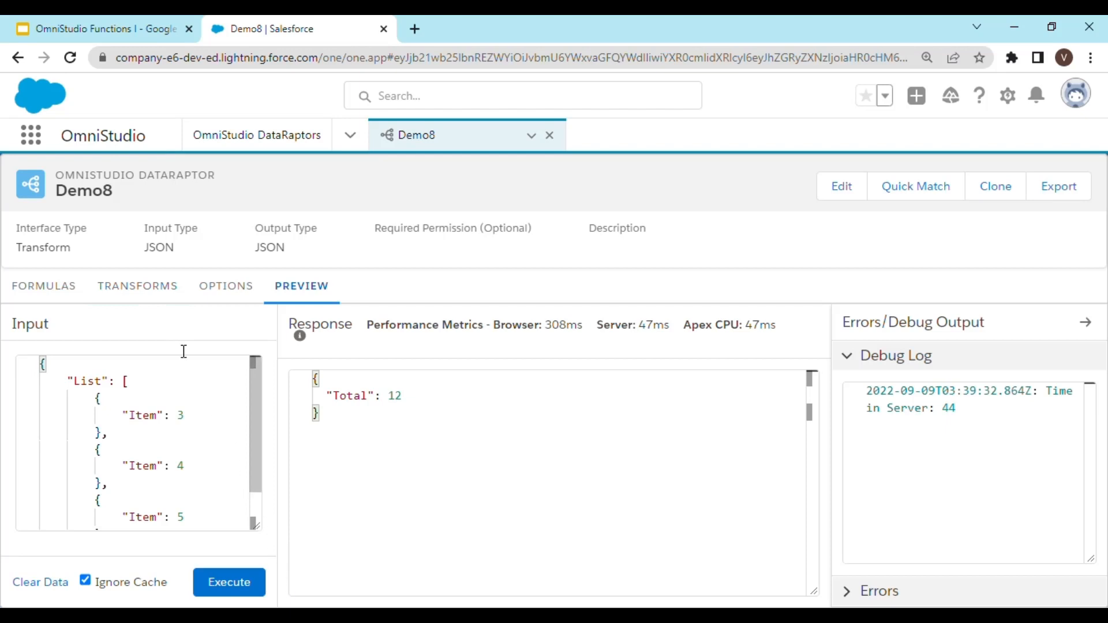
- Rename the output path to 'Average' and rerun the preview, getting Average: 4
{"action": "left_click", "coordinate": [138, 285]}
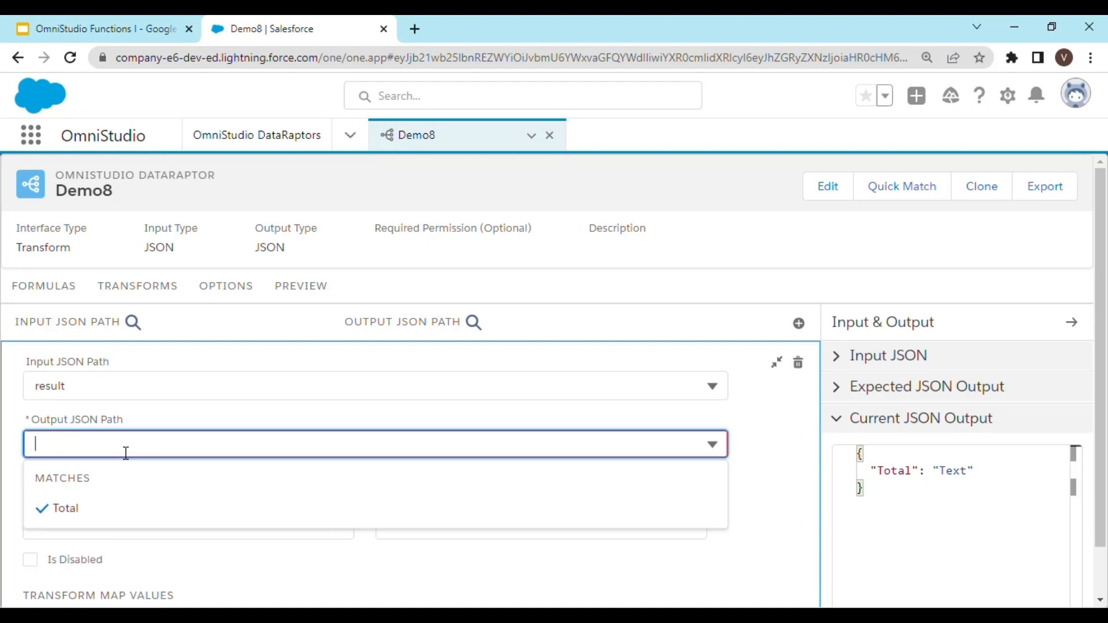
{"action": "type", "text": "Average"}
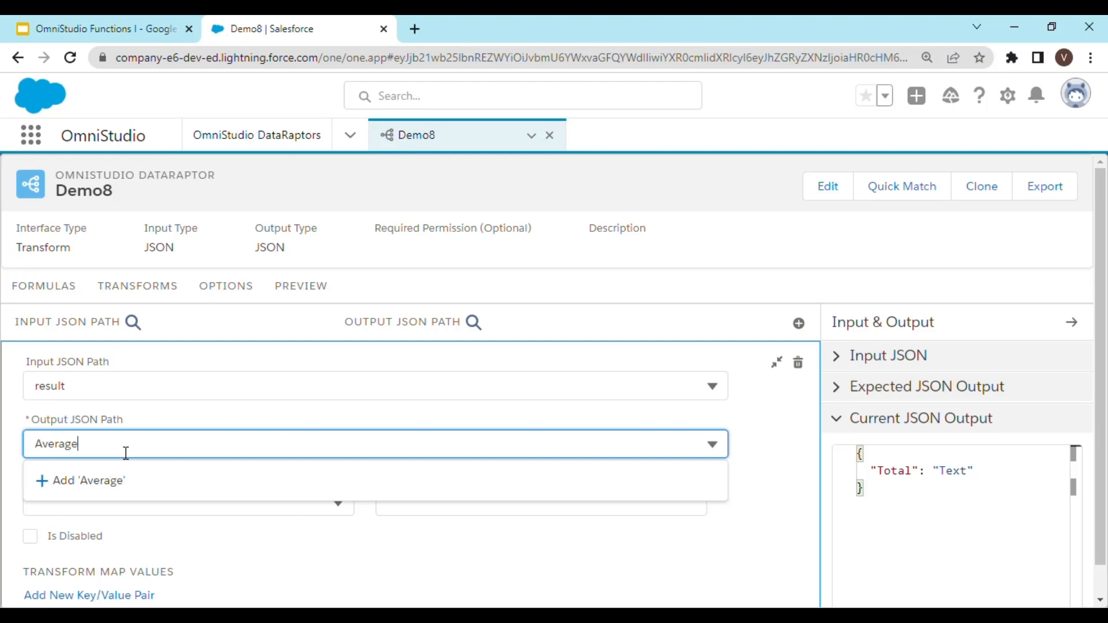
{"action": "mouse_move", "coordinate": [320, 291]}
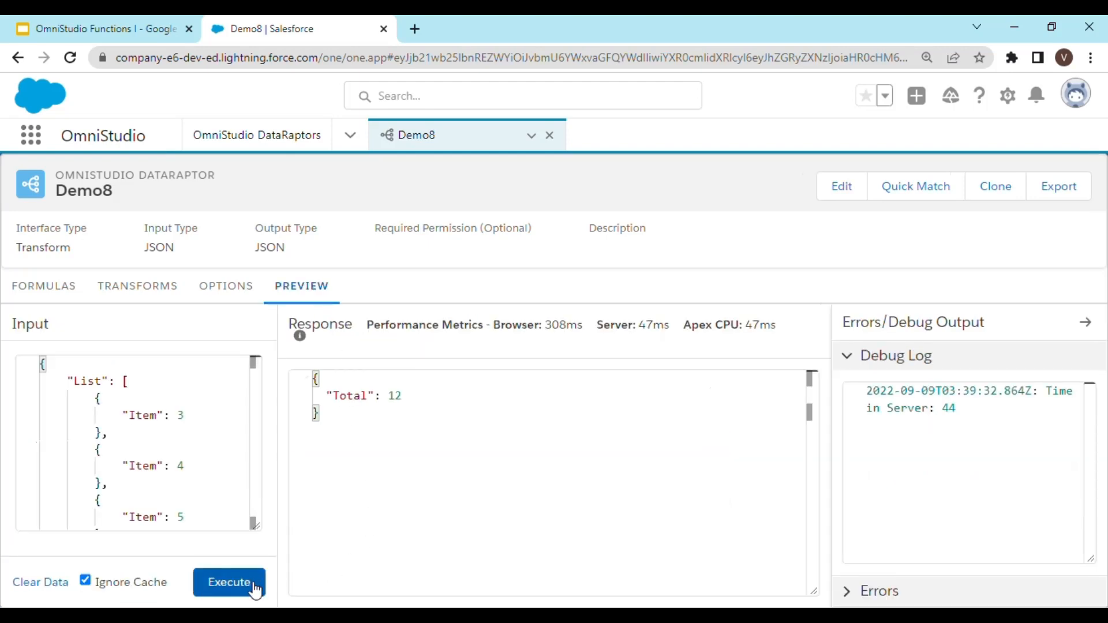
{"action": "left_click", "coordinate": [229, 582]}
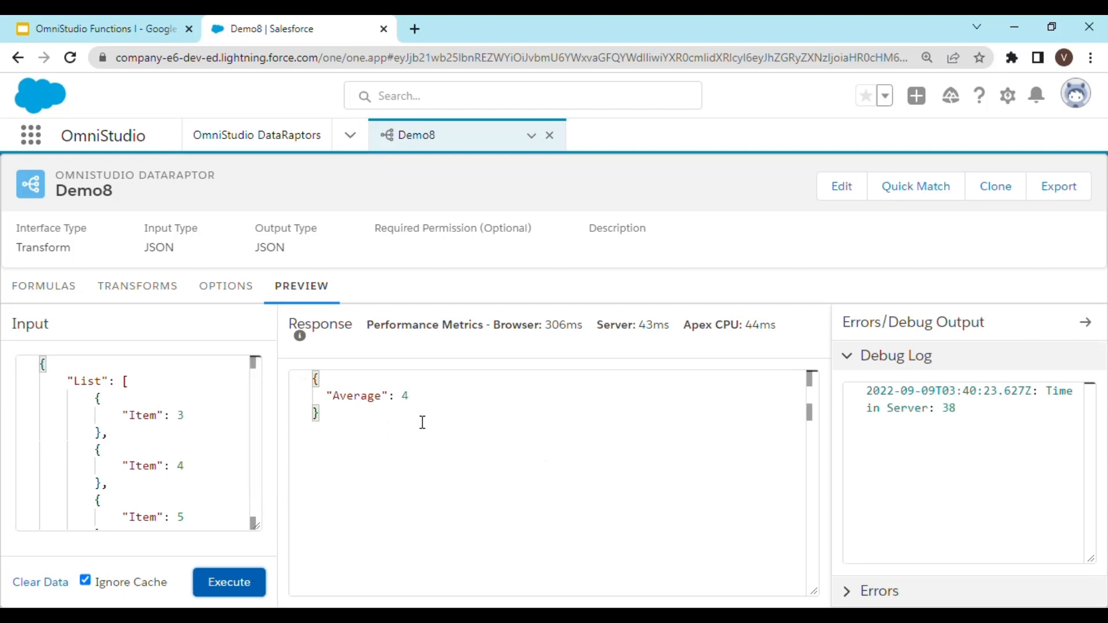
{"action": "mouse_move", "coordinate": [473, 432]}
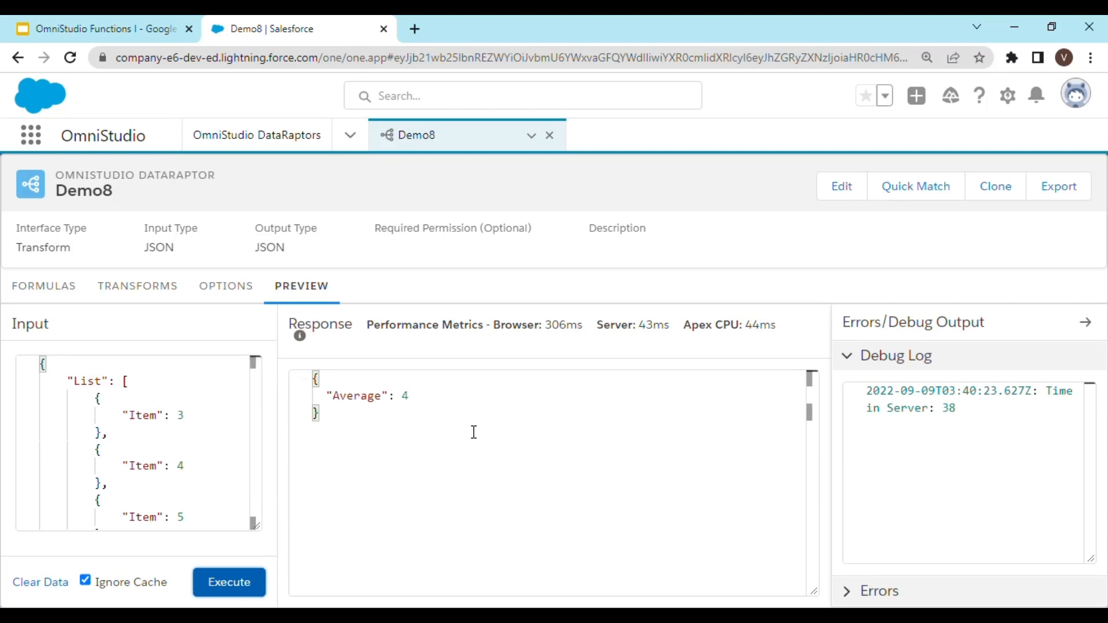
- Return to Google Slides showing the FUNCTION('class','method',input) slide on calling Callable Apex classes
{"action": "left_click", "coordinate": [104, 27]}
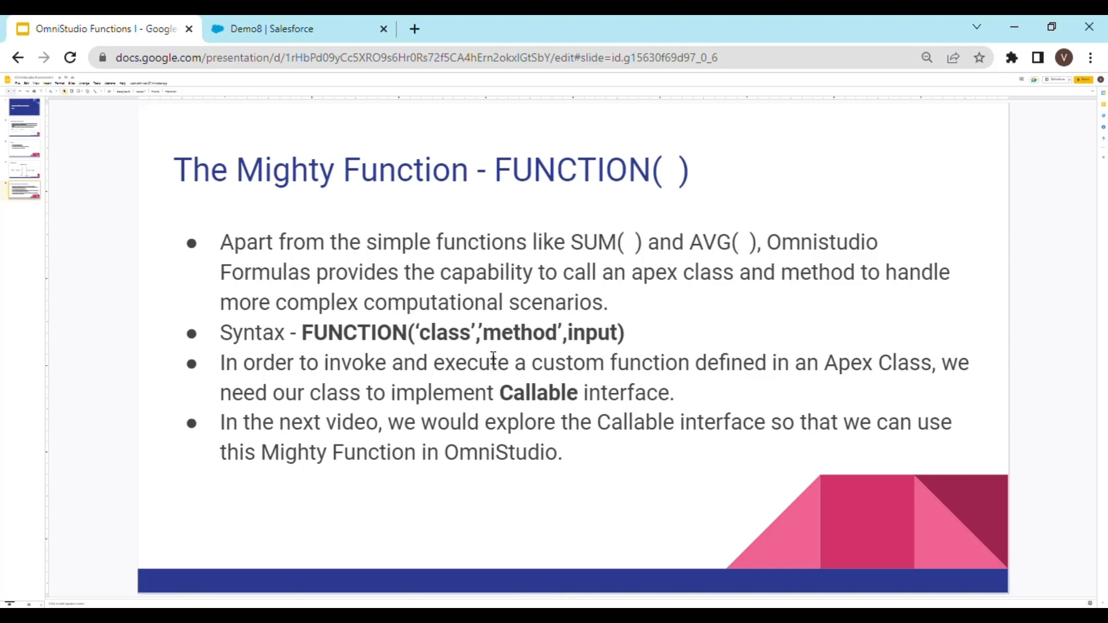
{"action": "mouse_move", "coordinate": [513, 356]}
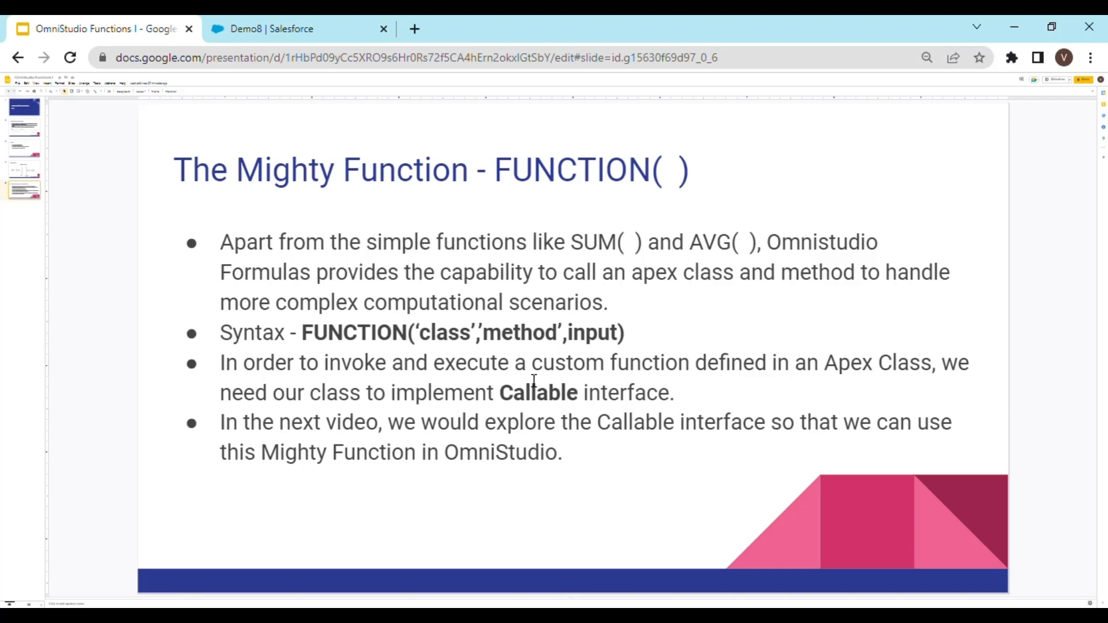
{"action": "mouse_move", "coordinate": [622, 354]}
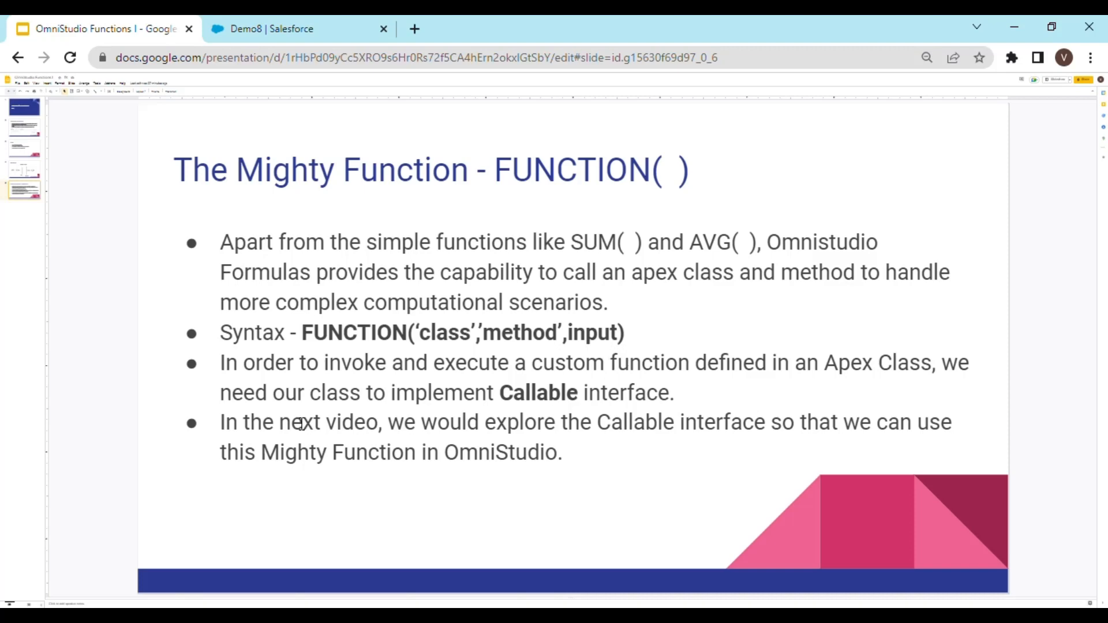
{"action": "mouse_move", "coordinate": [315, 409]}
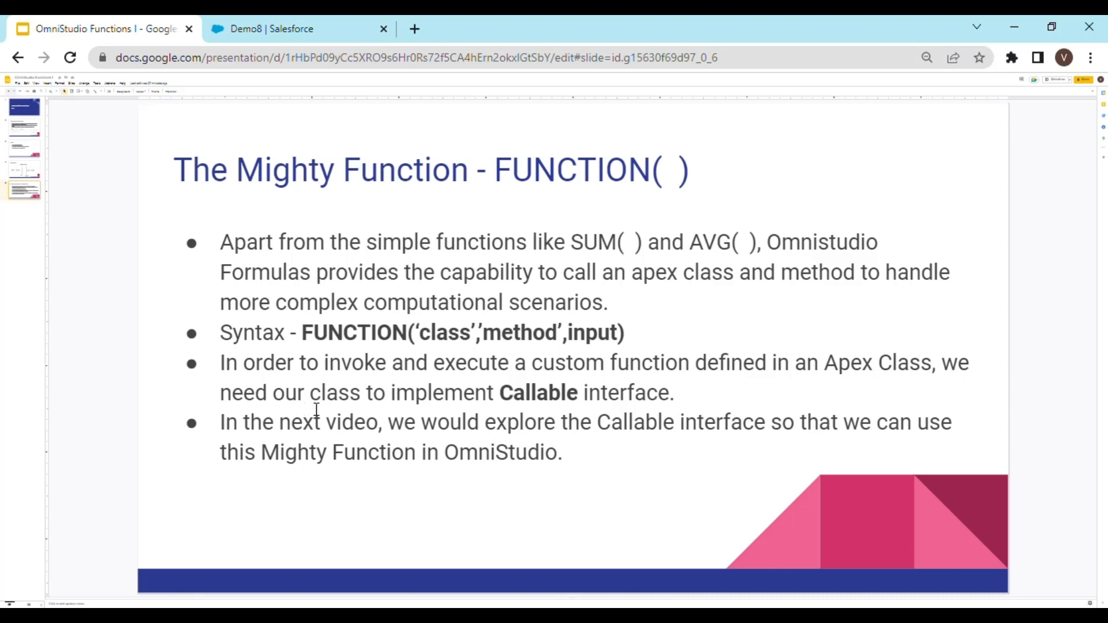
{"action": "mouse_move", "coordinate": [514, 448]}
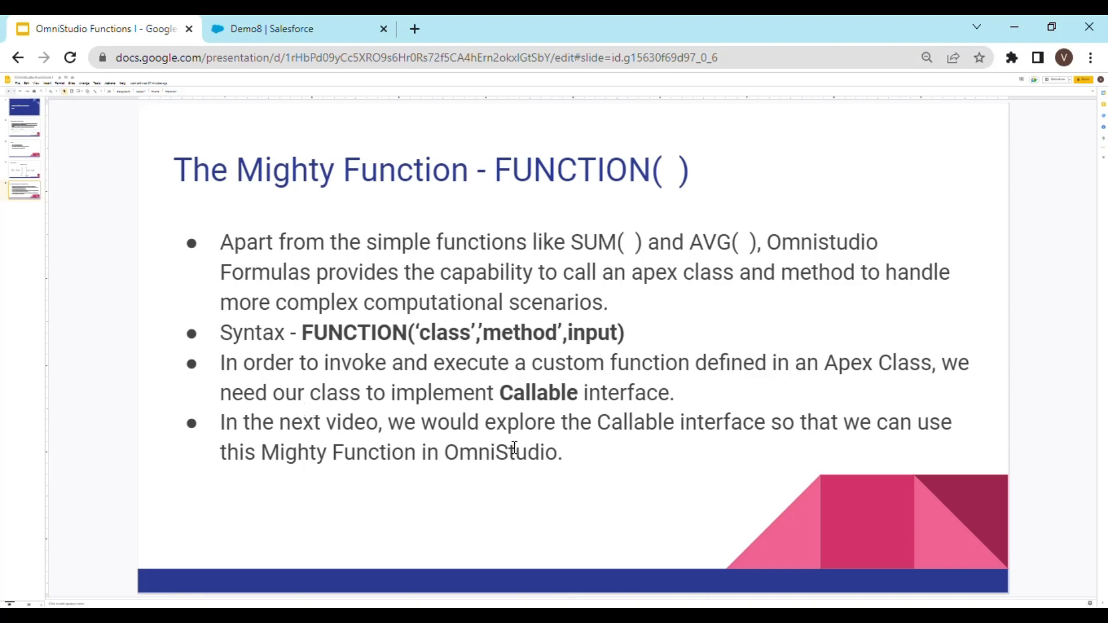
{"action": "mouse_move", "coordinate": [868, 402]}
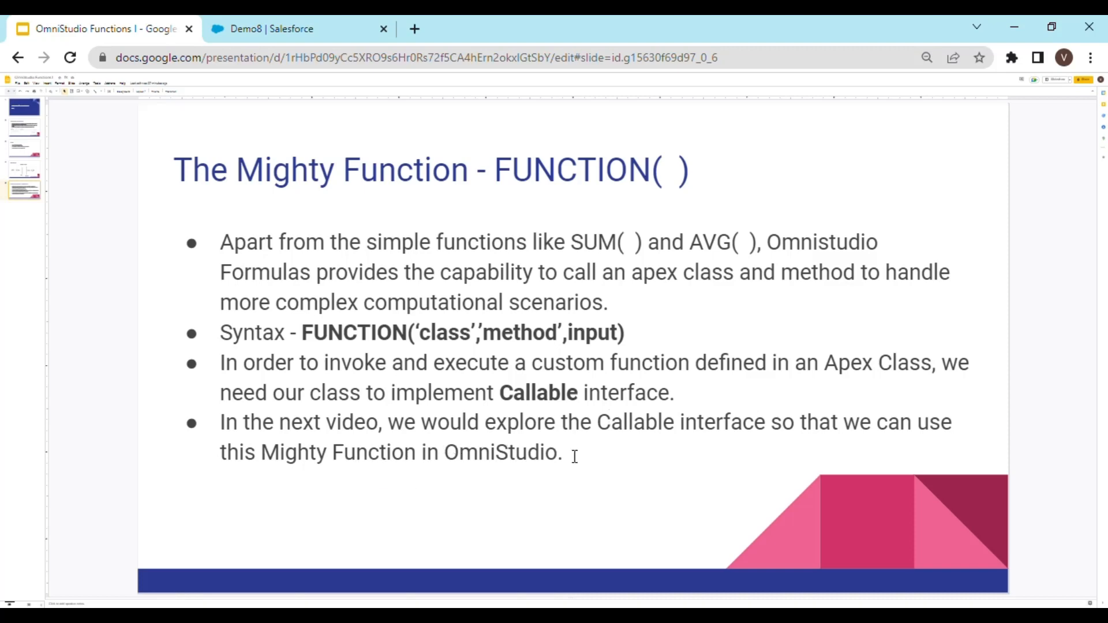
{"action": "mouse_move", "coordinate": [743, 463]}
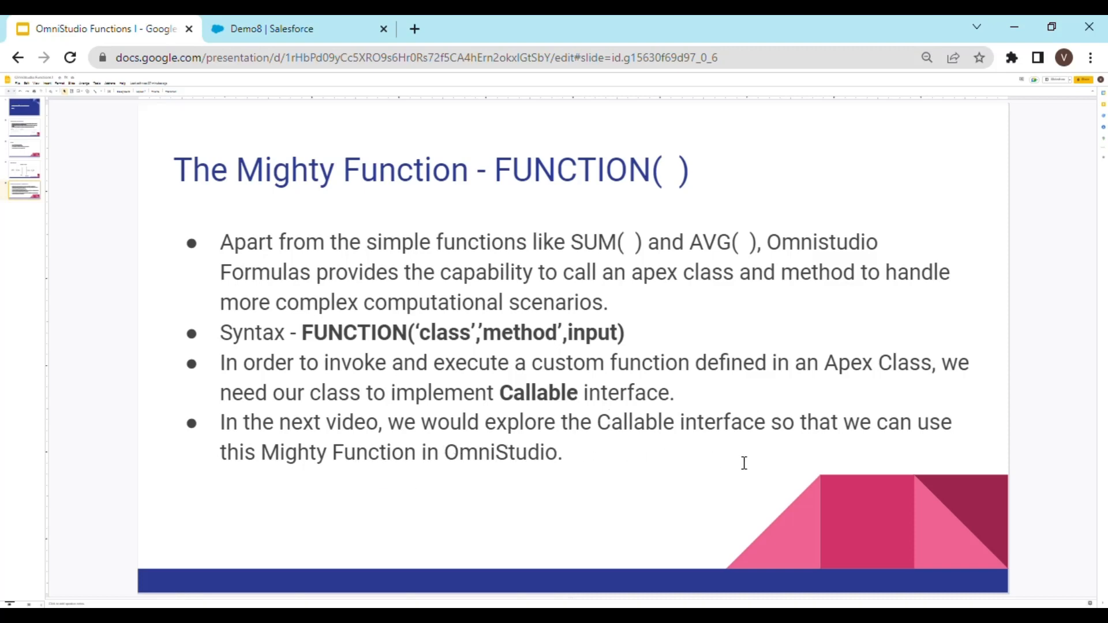